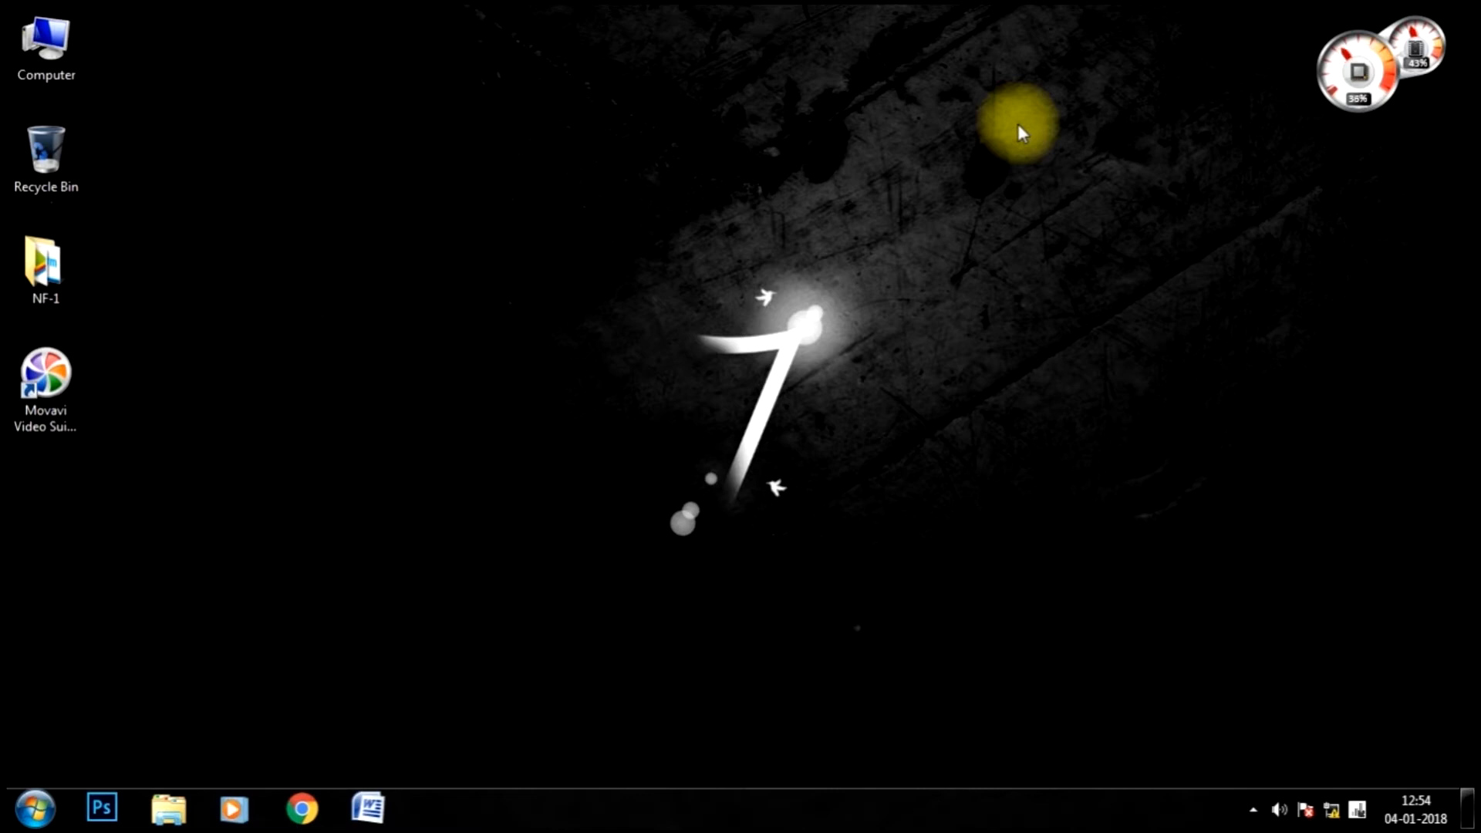
pyautogui.moveTo(446, 557)
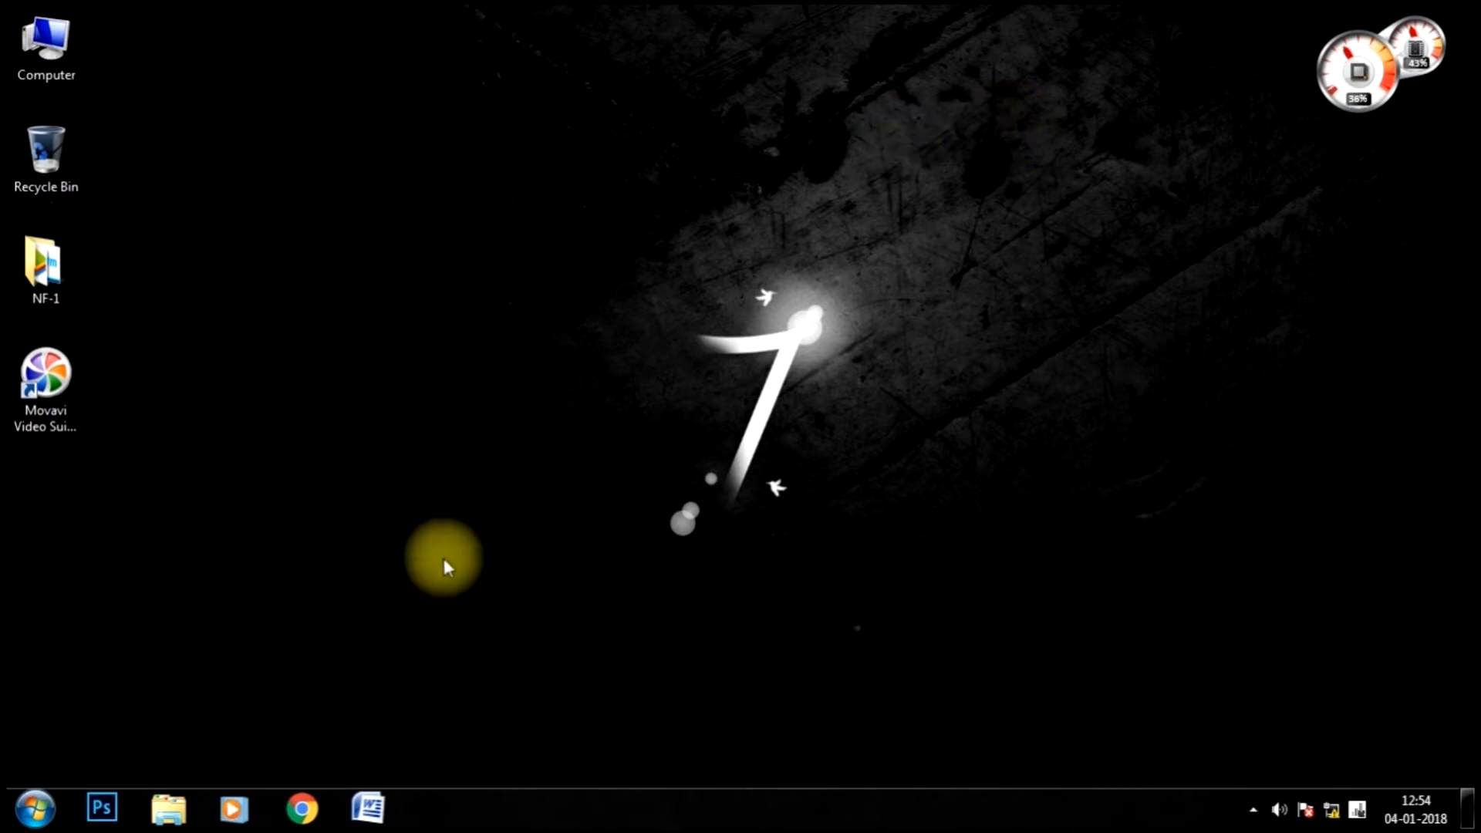
pyautogui.moveTo(316, 770)
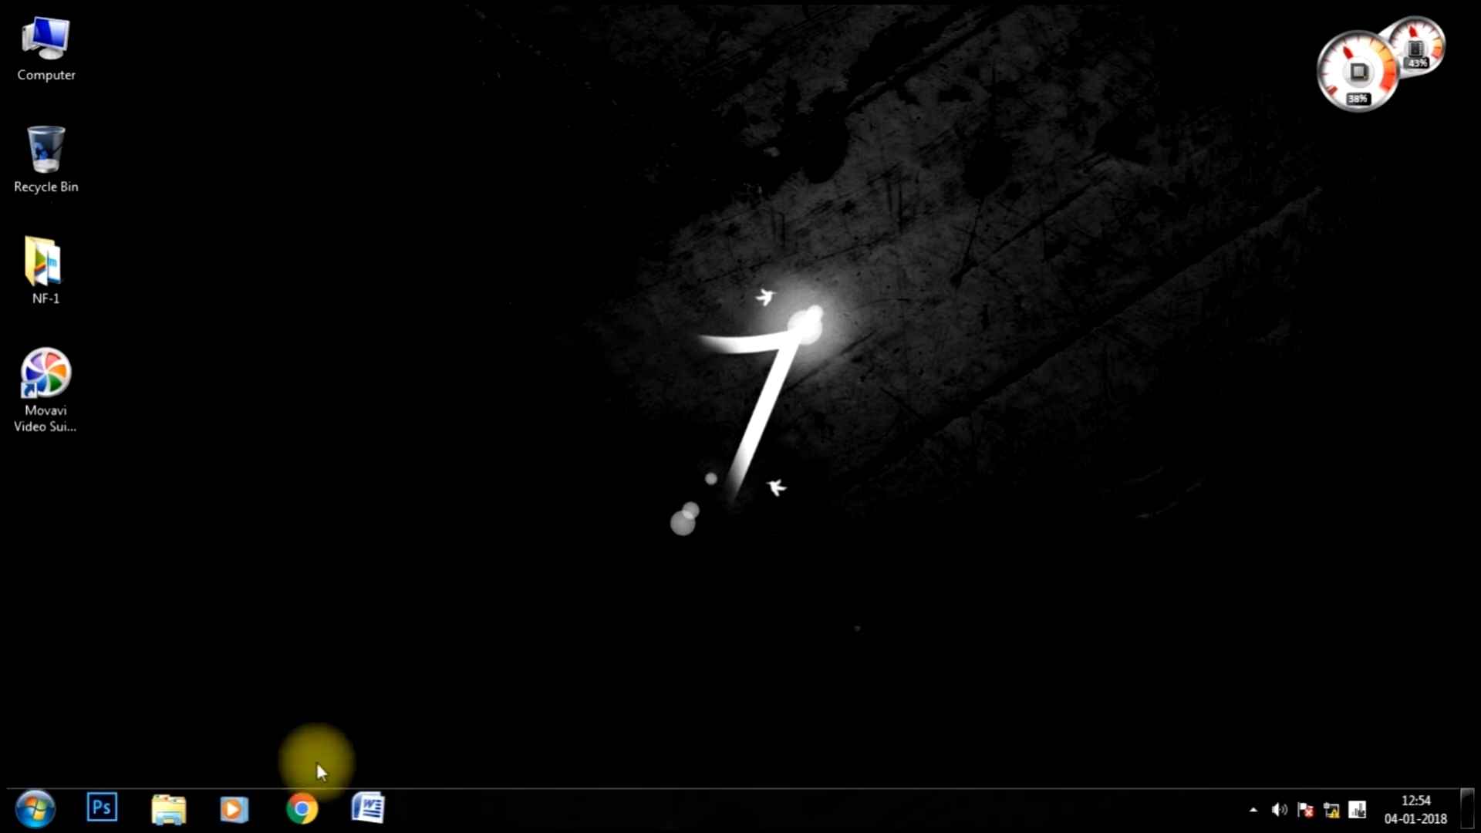
# Open Chrome at 192.168.1.1 and log in as admin to reach DSL Router Status
pyautogui.click(300, 809)
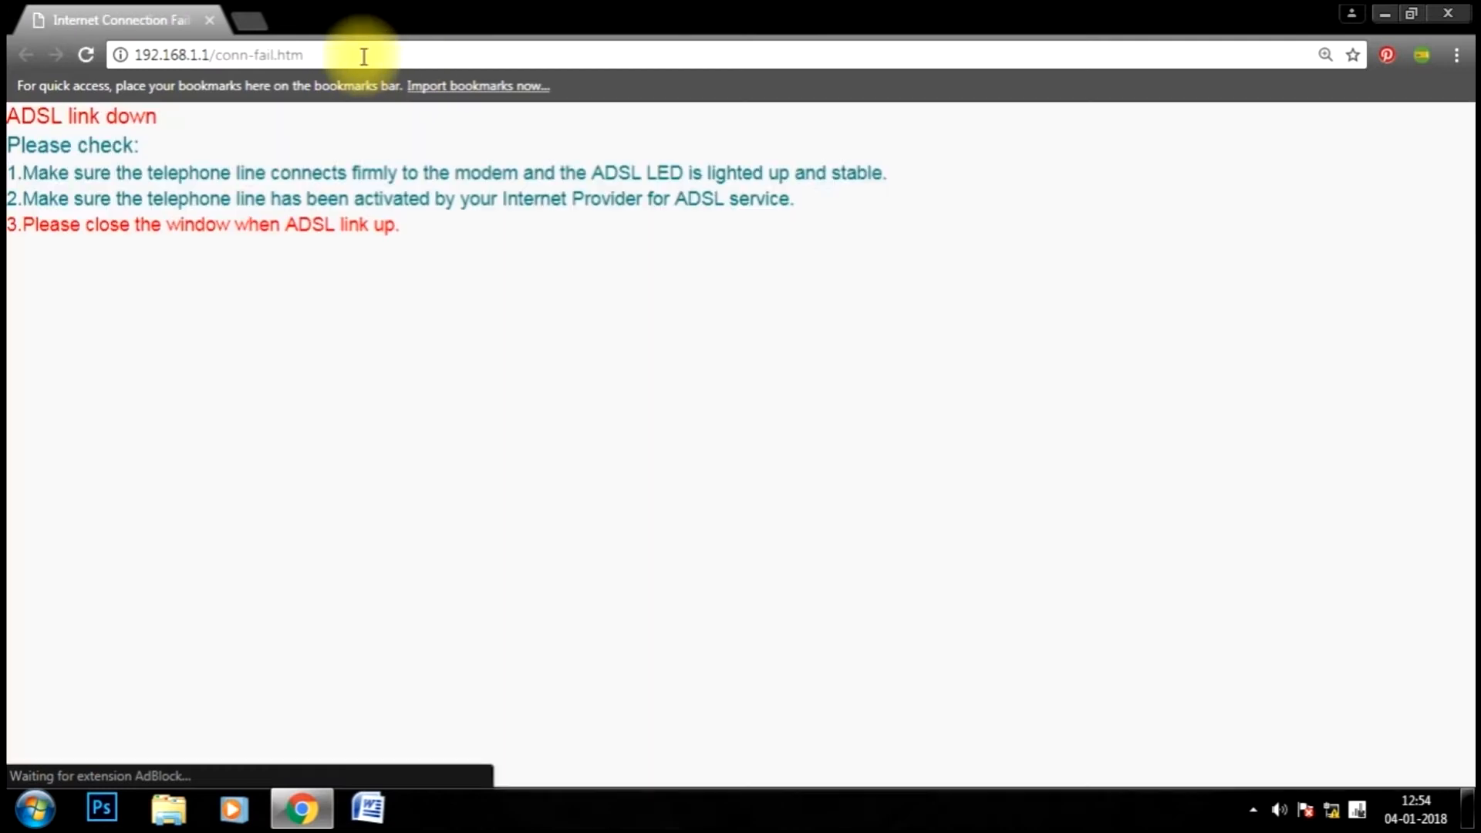
pyautogui.click(217, 54)
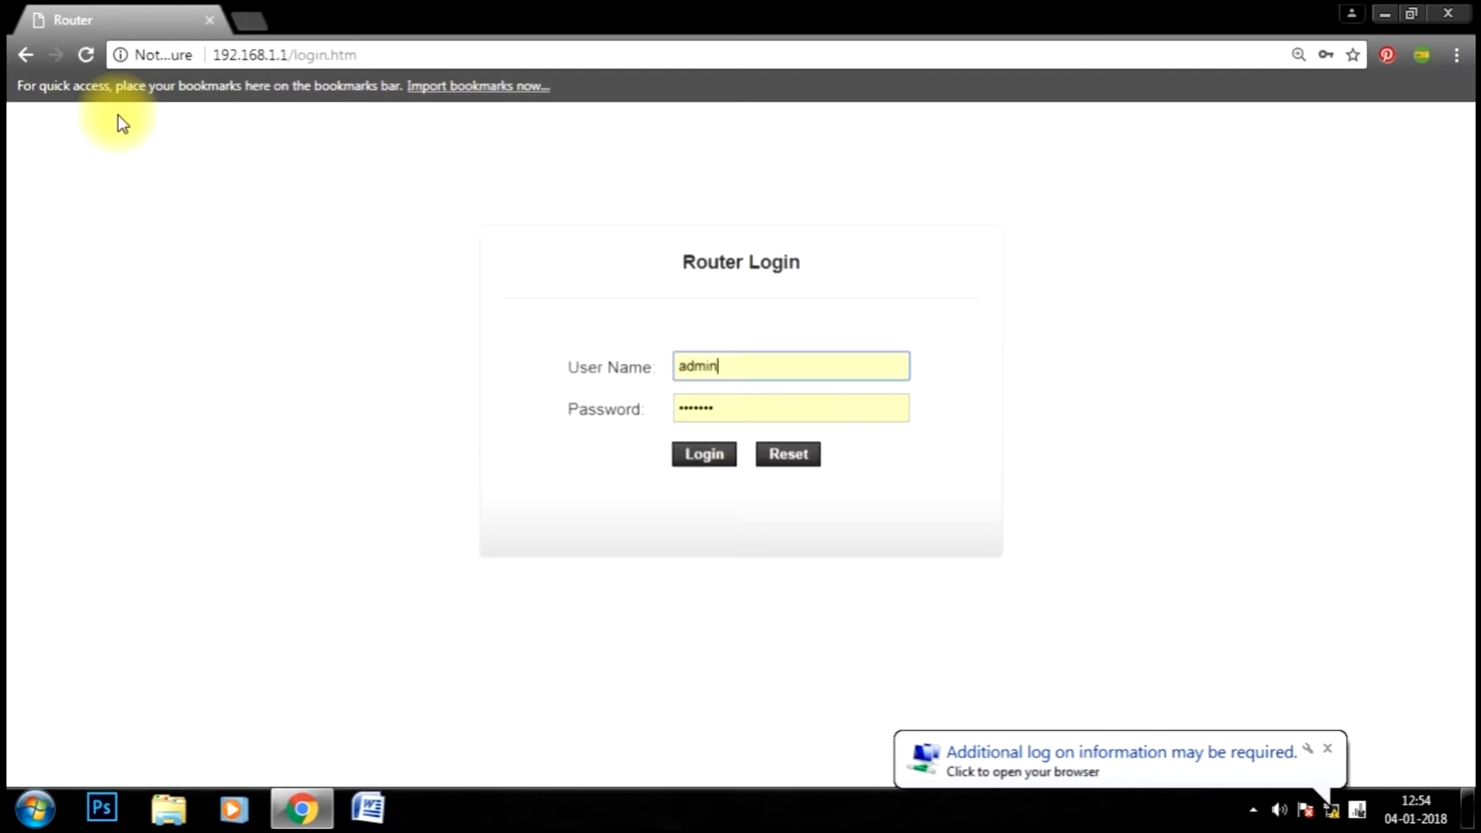
pyautogui.click(1412, 13)
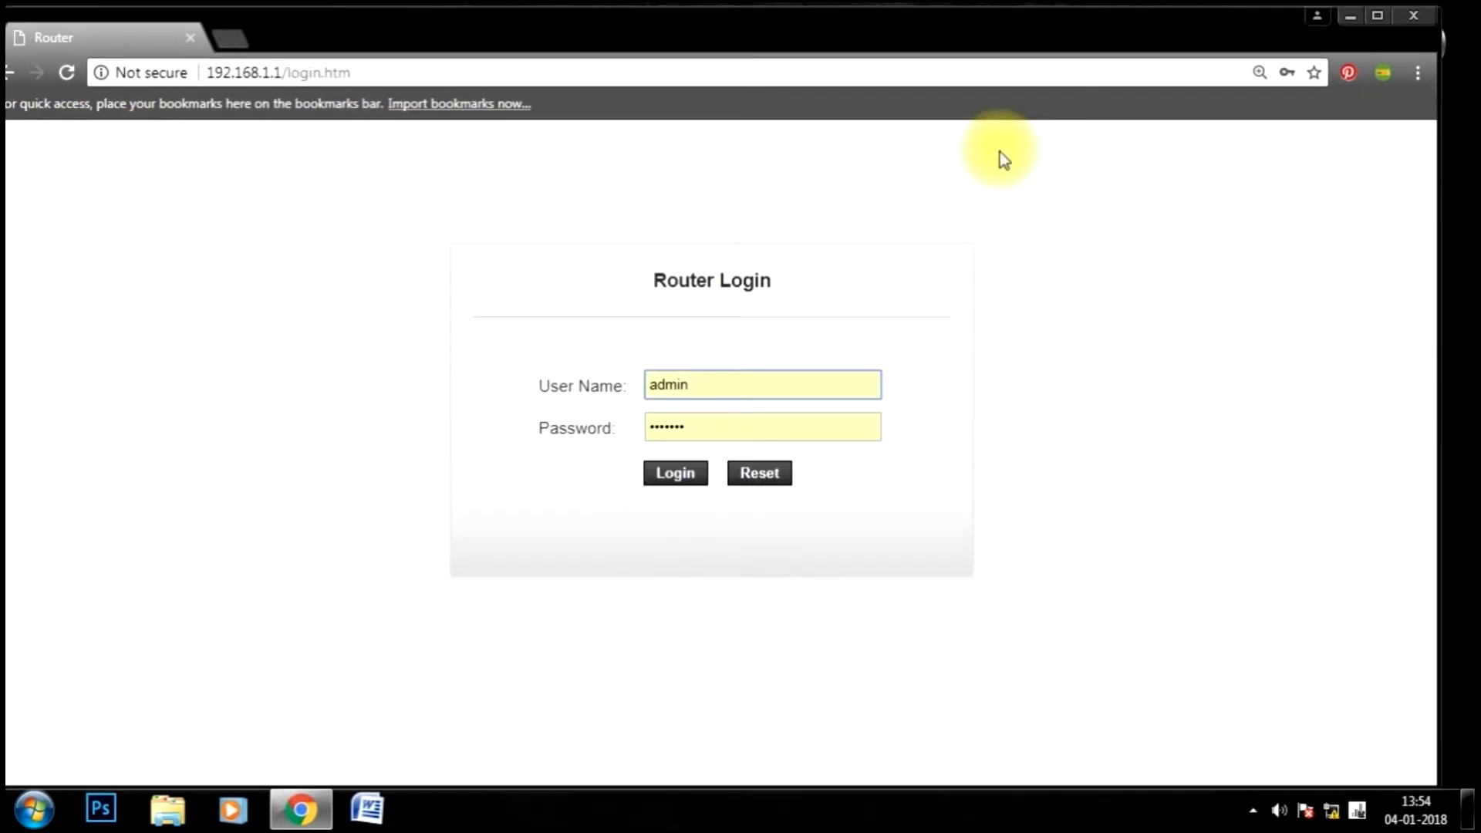
pyautogui.moveTo(926, 210)
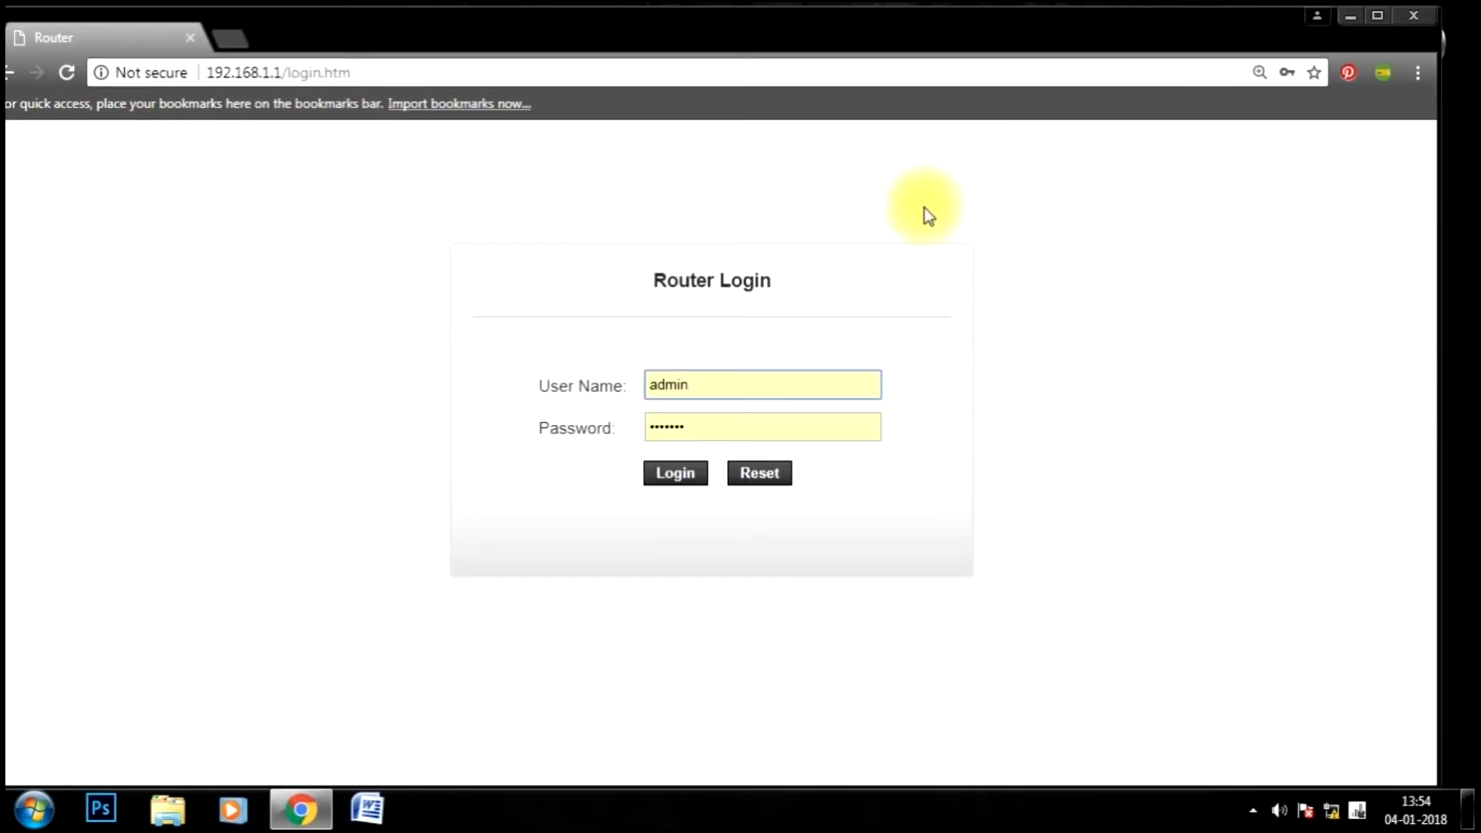
pyautogui.moveTo(1200, 177)
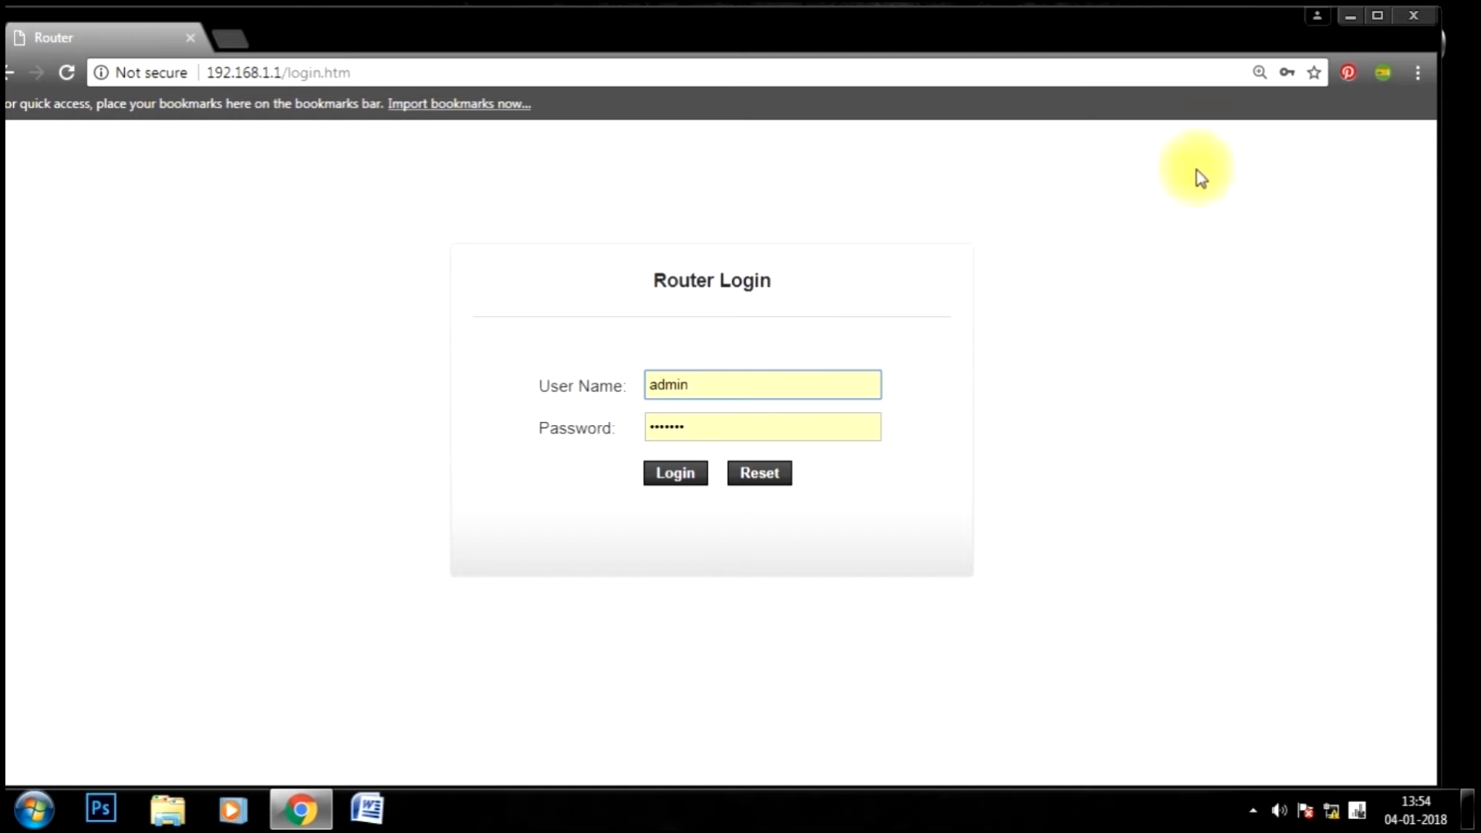
pyautogui.moveTo(615, 418)
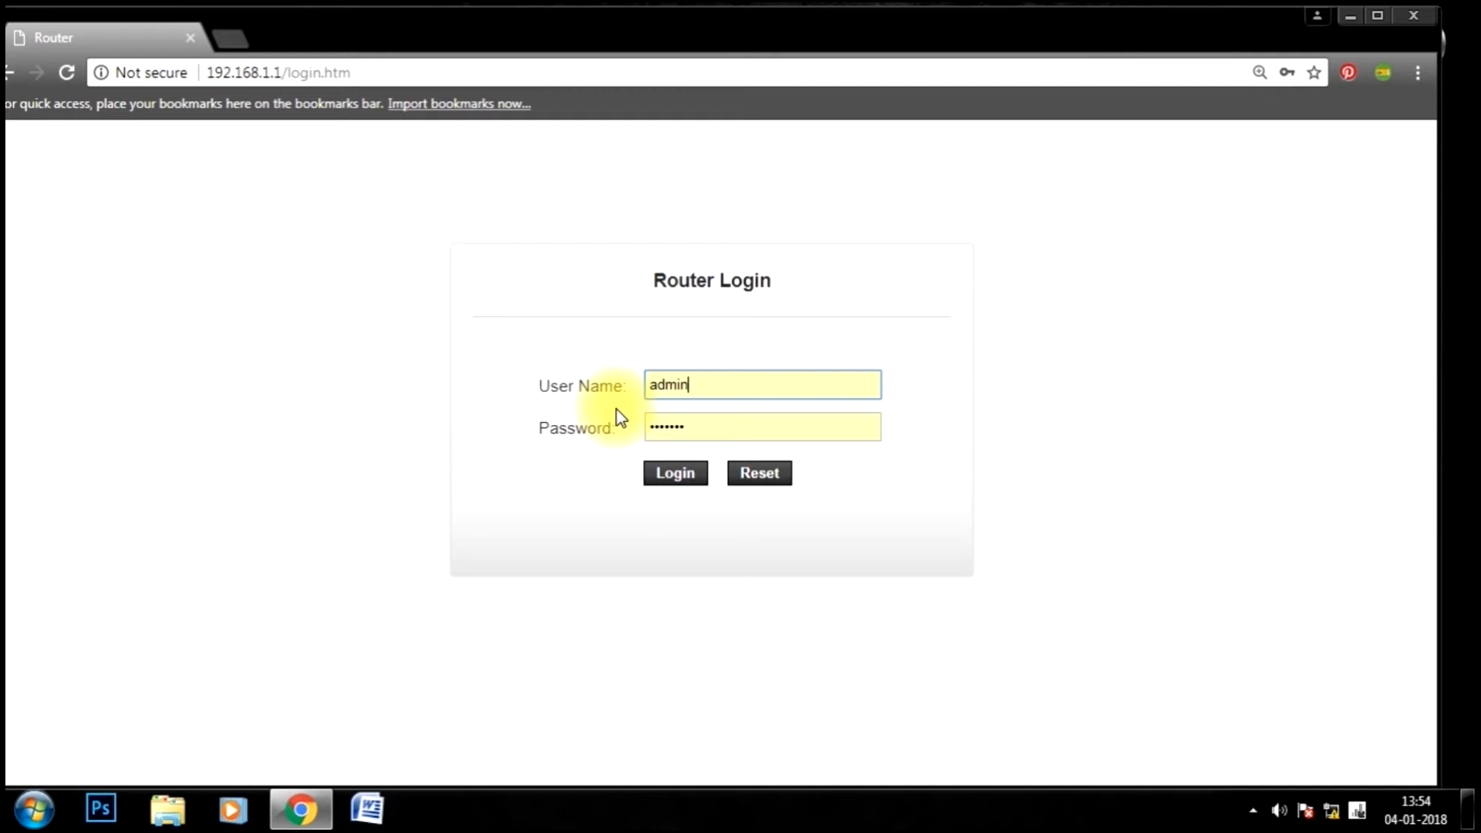
pyautogui.moveTo(720, 384)
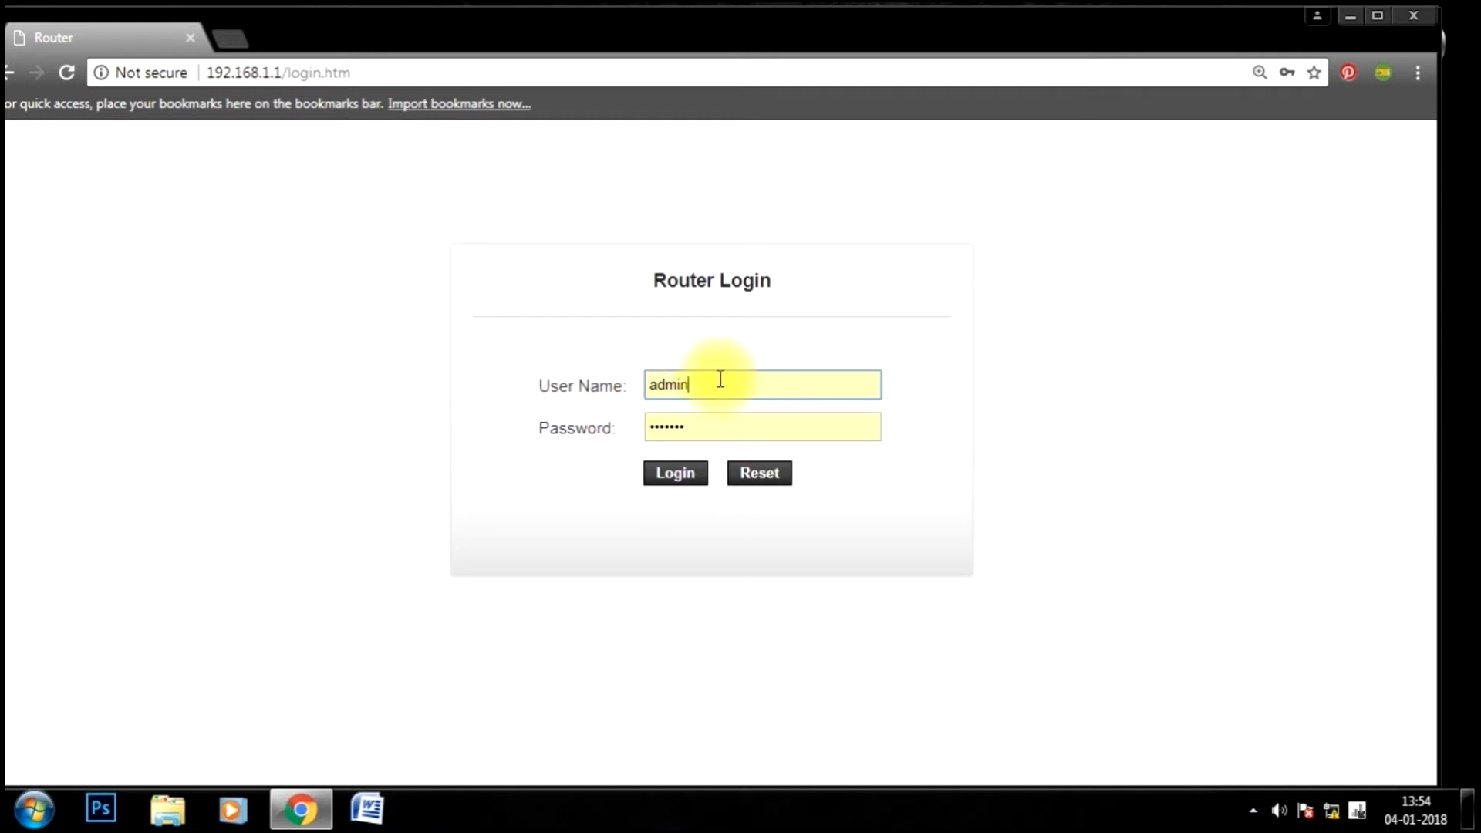
pyautogui.click(762, 427)
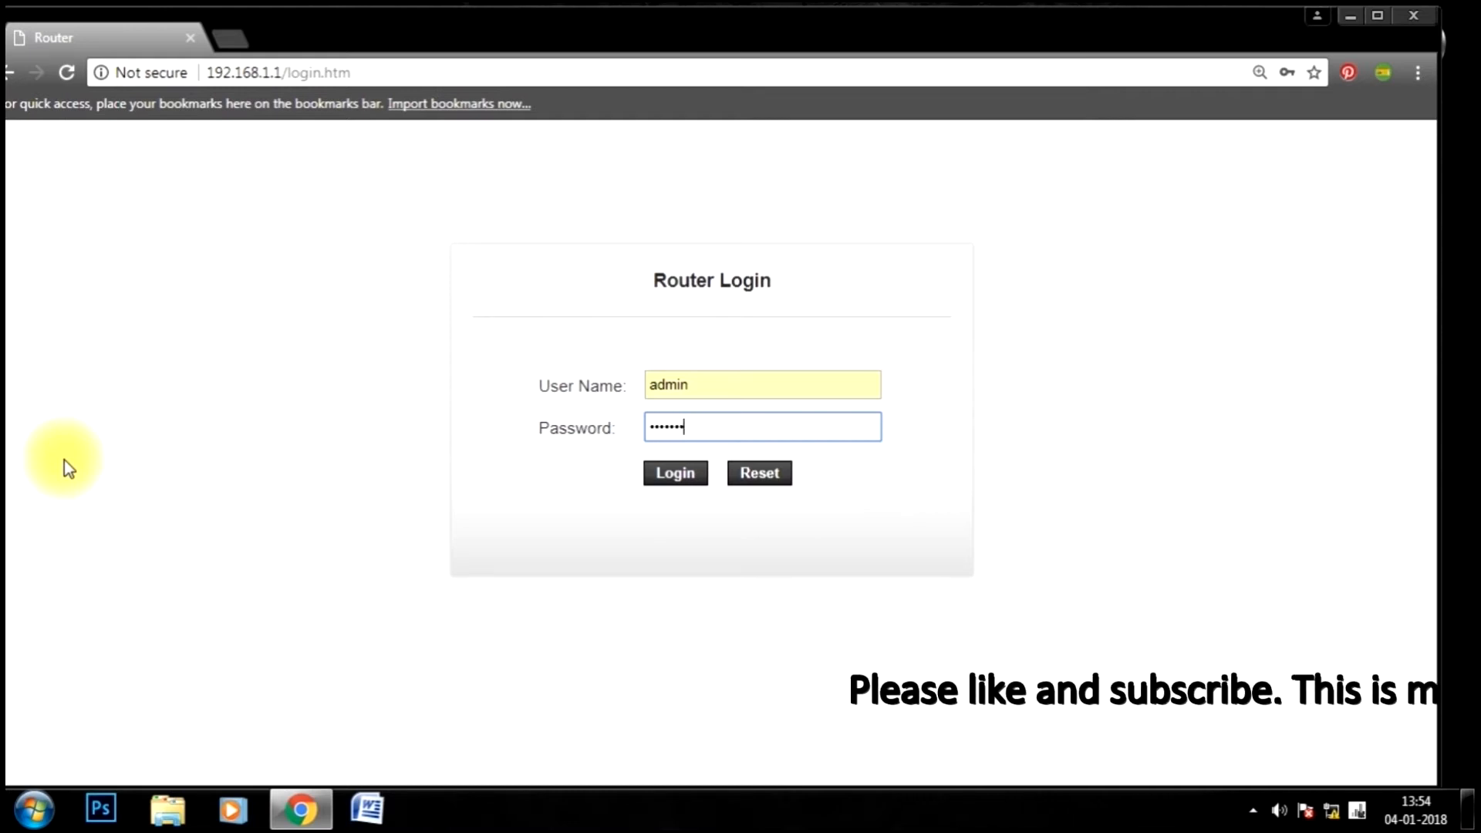
pyautogui.click(675, 472)
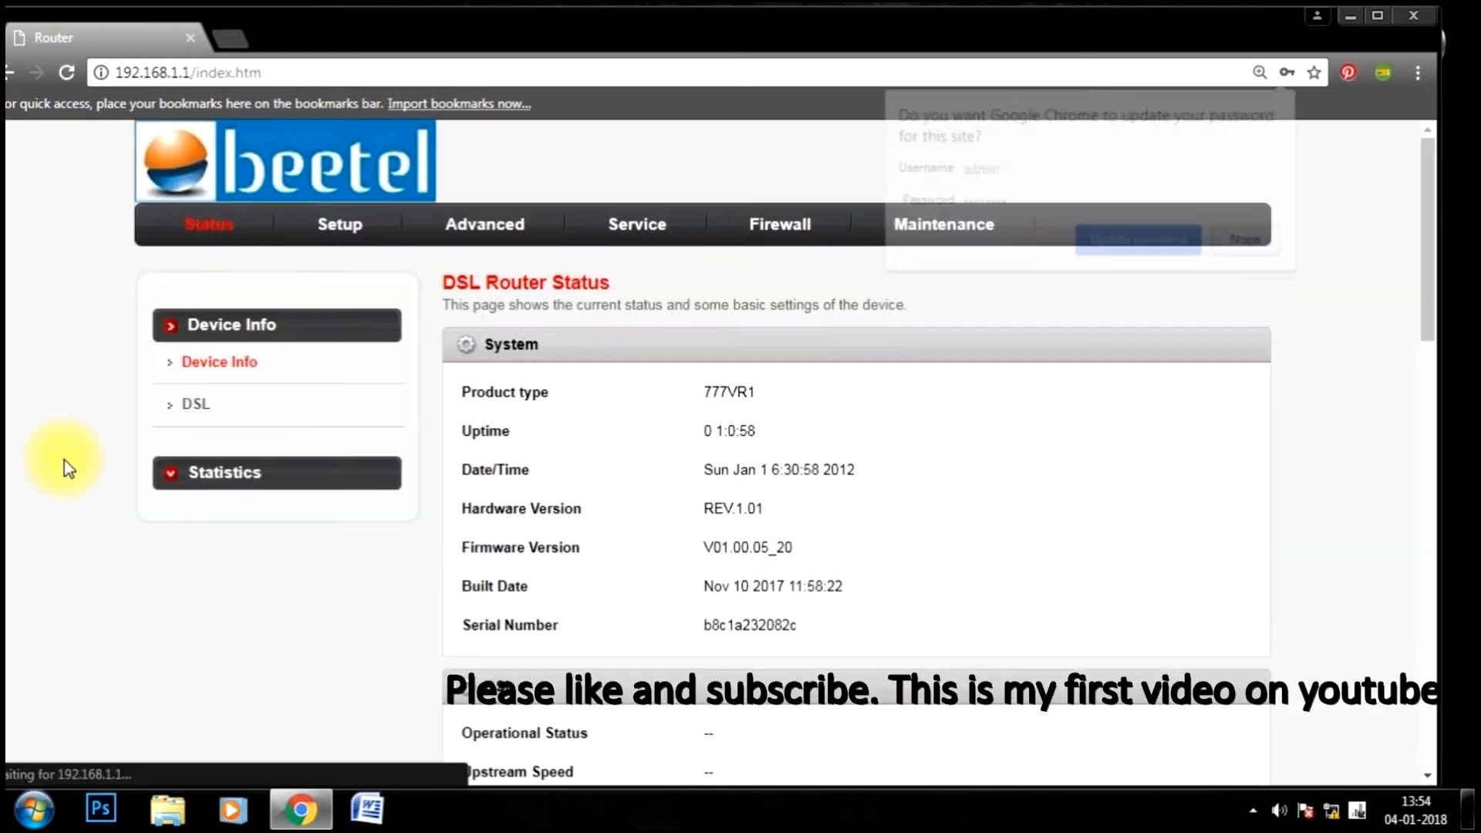
# Dismiss the save-password prompt and open Advanced, then CWMP TR-069 Configuration
pyautogui.click(1242, 239)
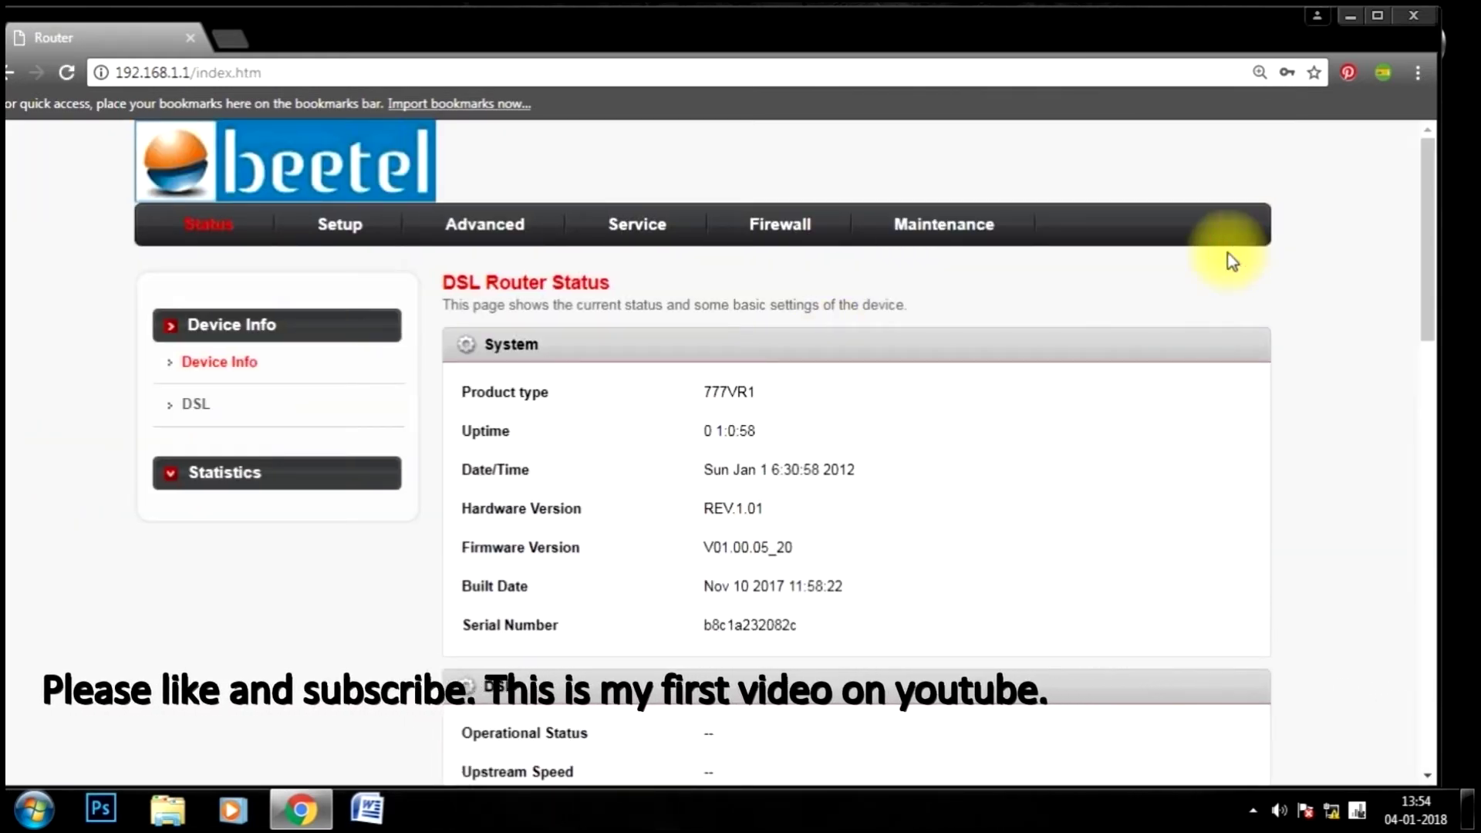
pyautogui.moveTo(1073, 337)
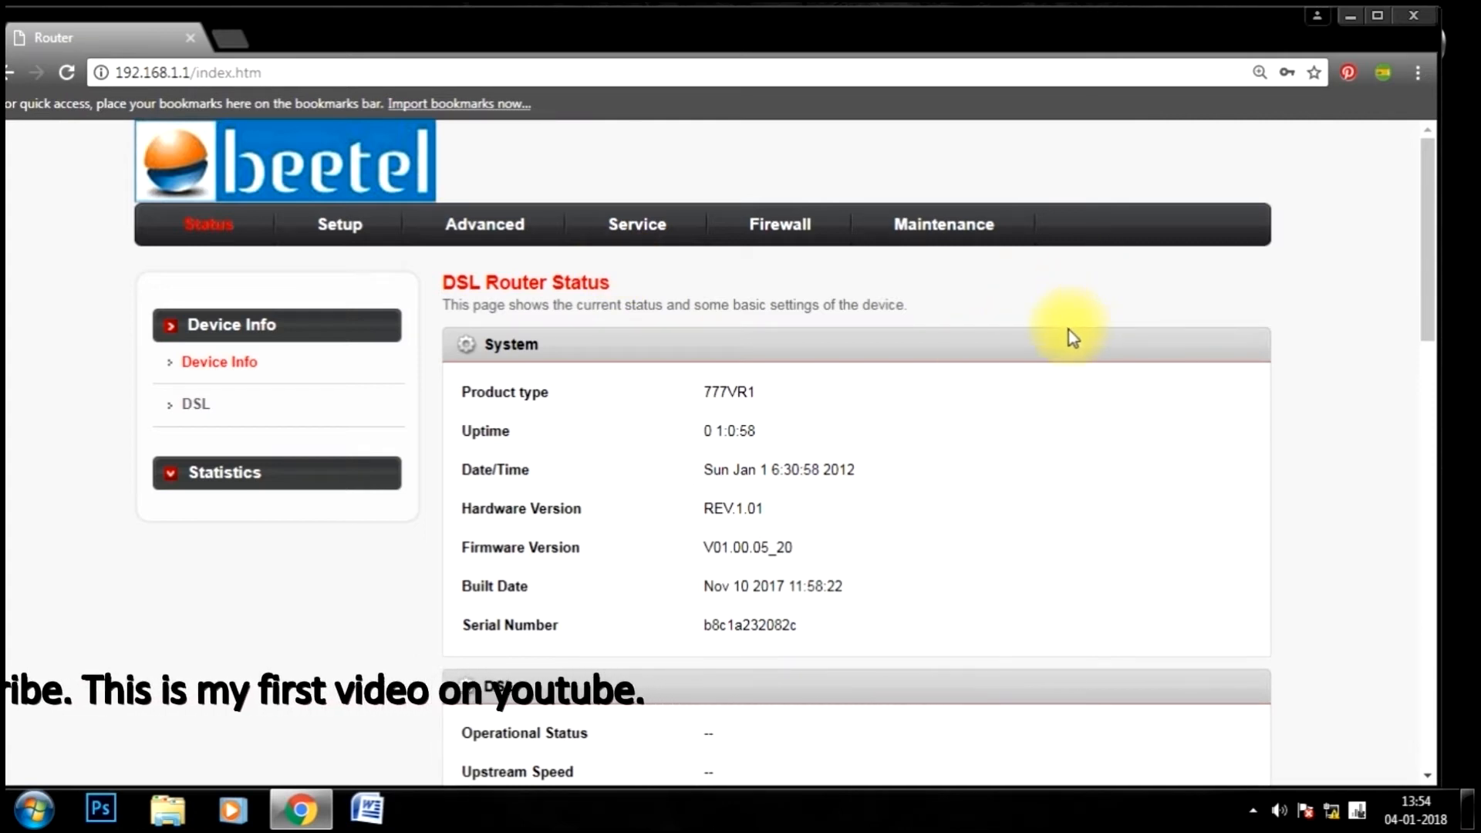
pyautogui.click(485, 224)
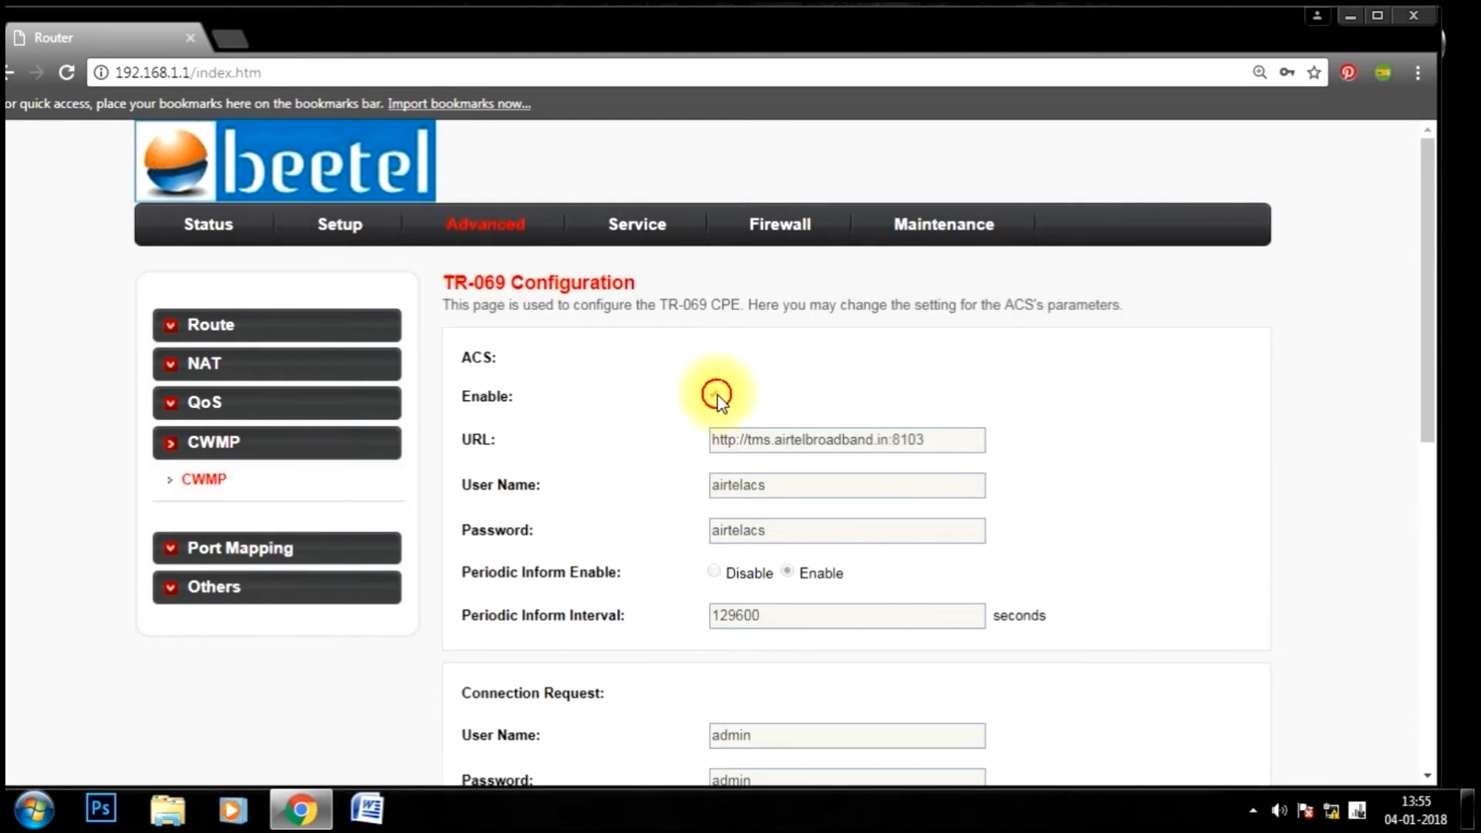
pyautogui.moveTo(718, 396)
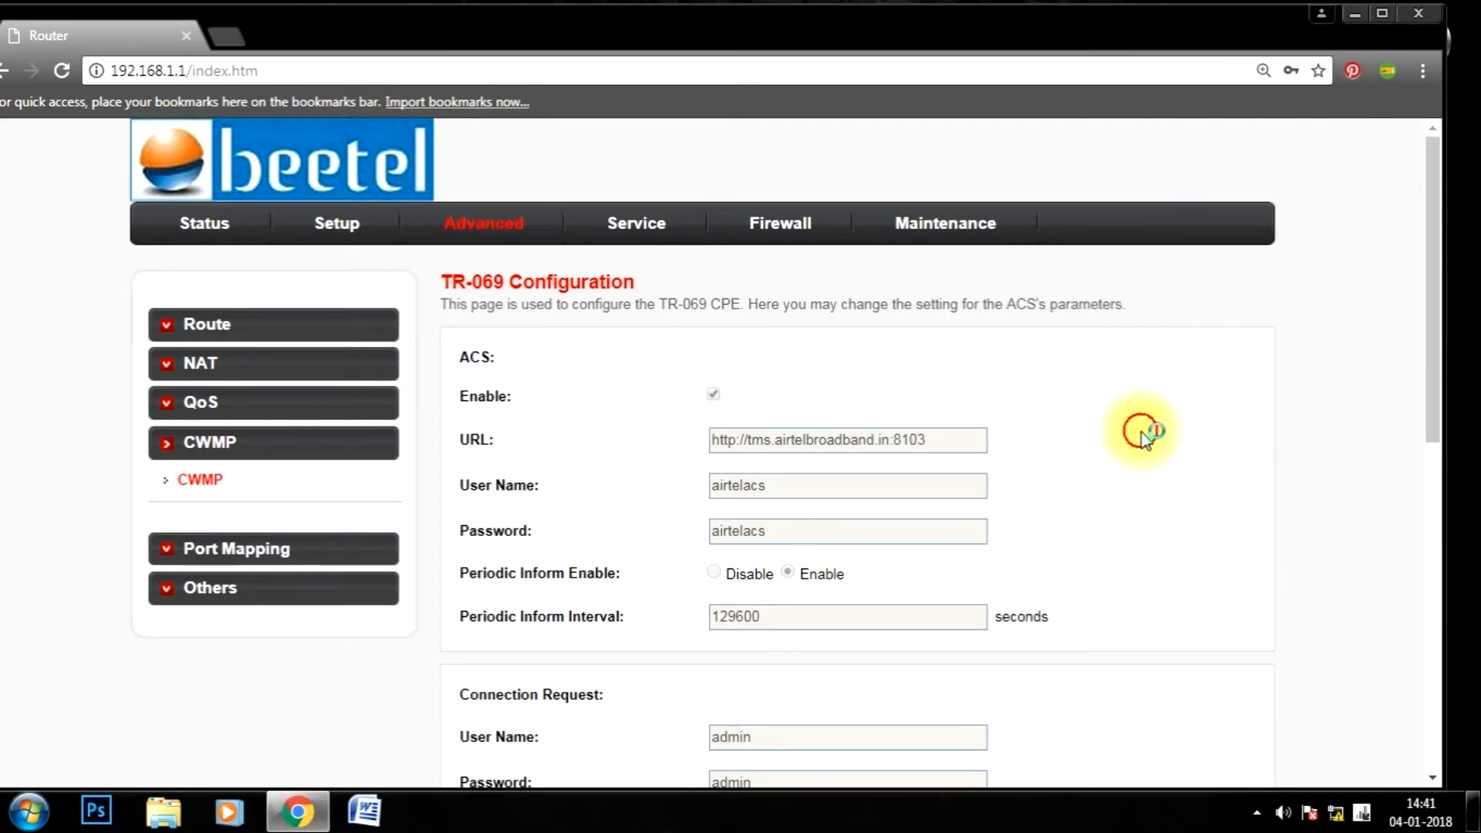
# Open DevTools and expand the Enable row's markup to expose the disabled checkbox input
pyautogui.press('F12')
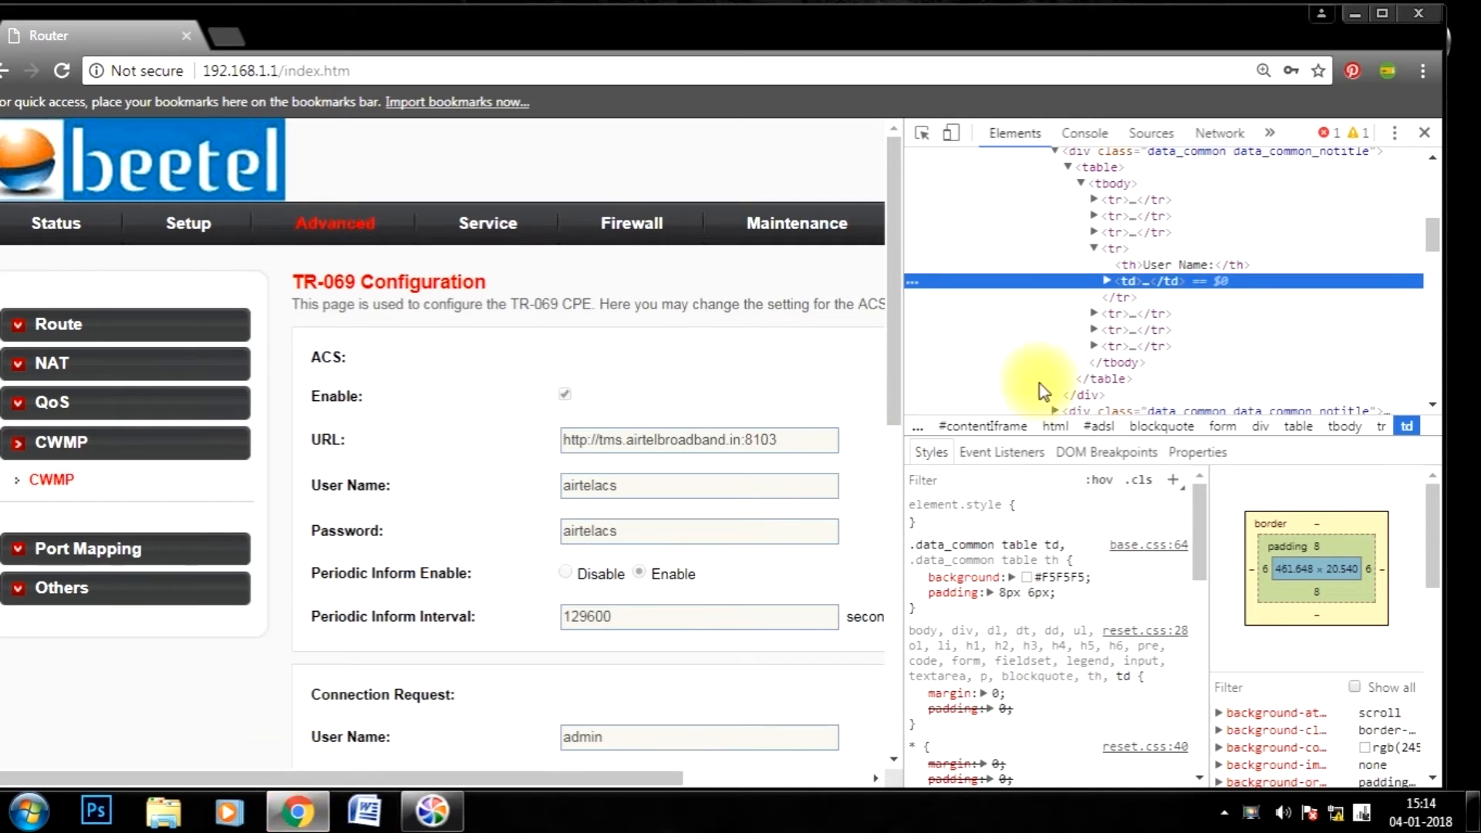
pyautogui.moveTo(1139, 327)
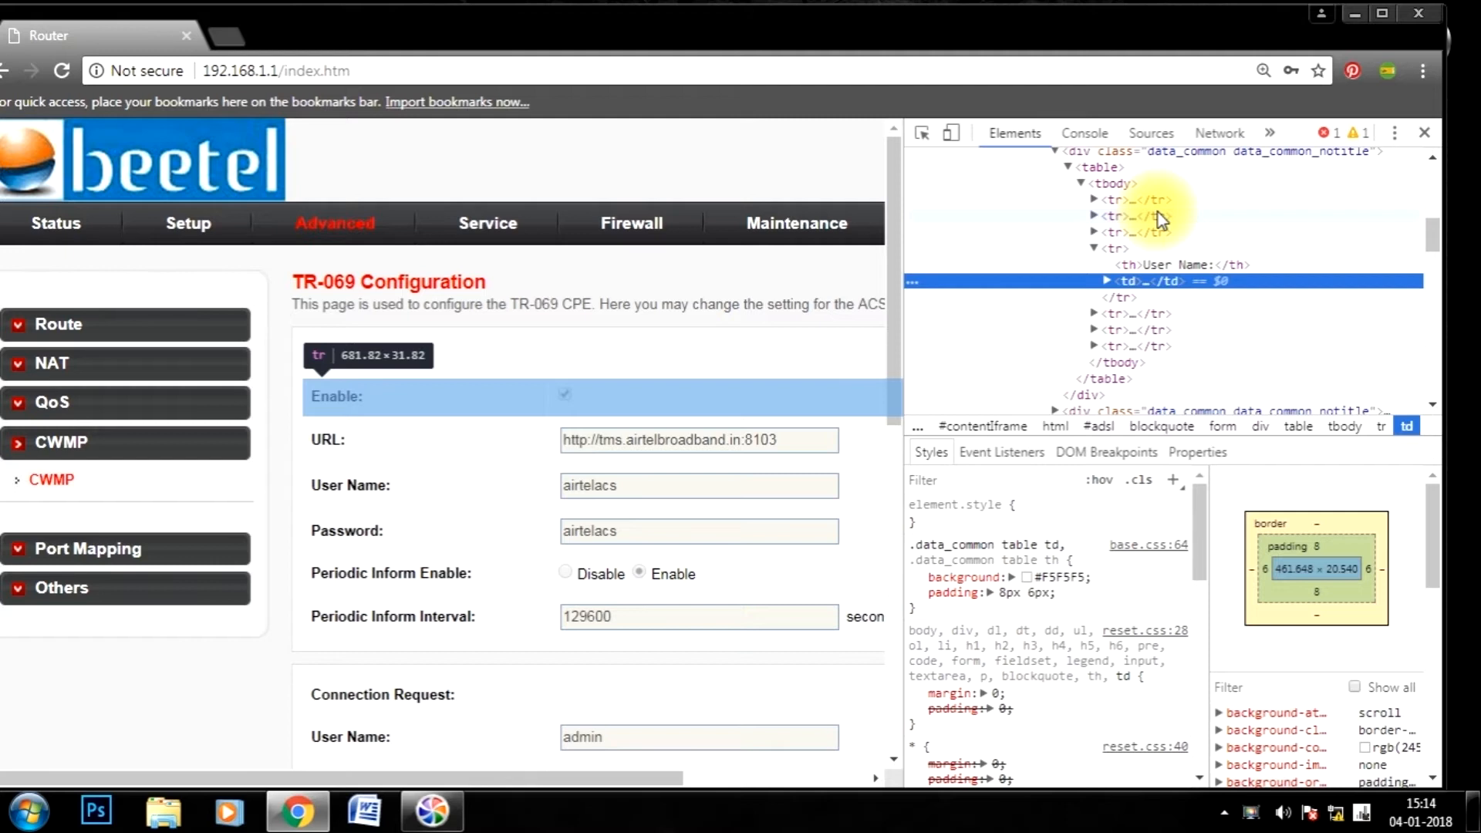
pyautogui.click(1115, 215)
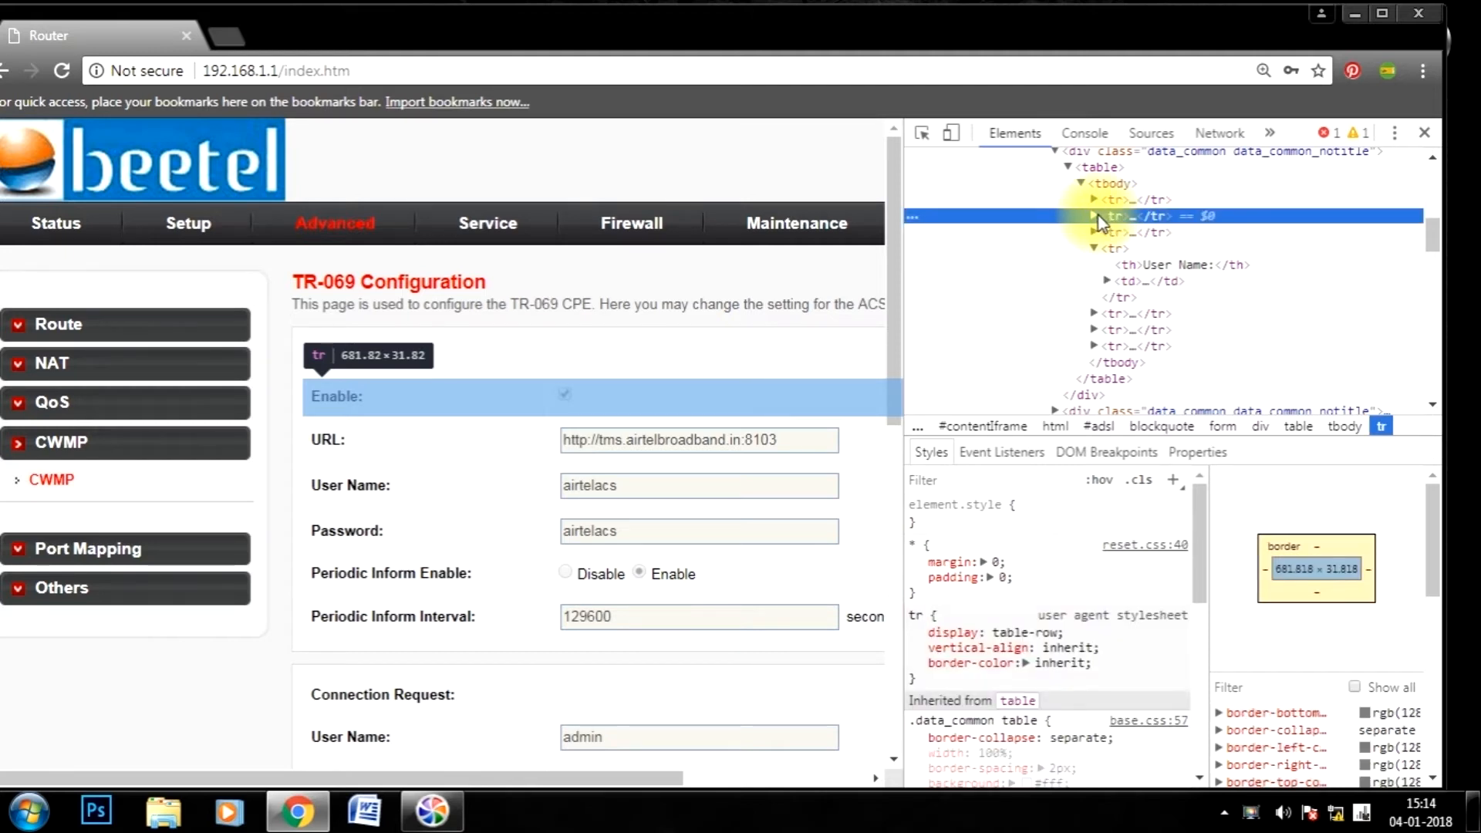
pyautogui.click(1094, 215)
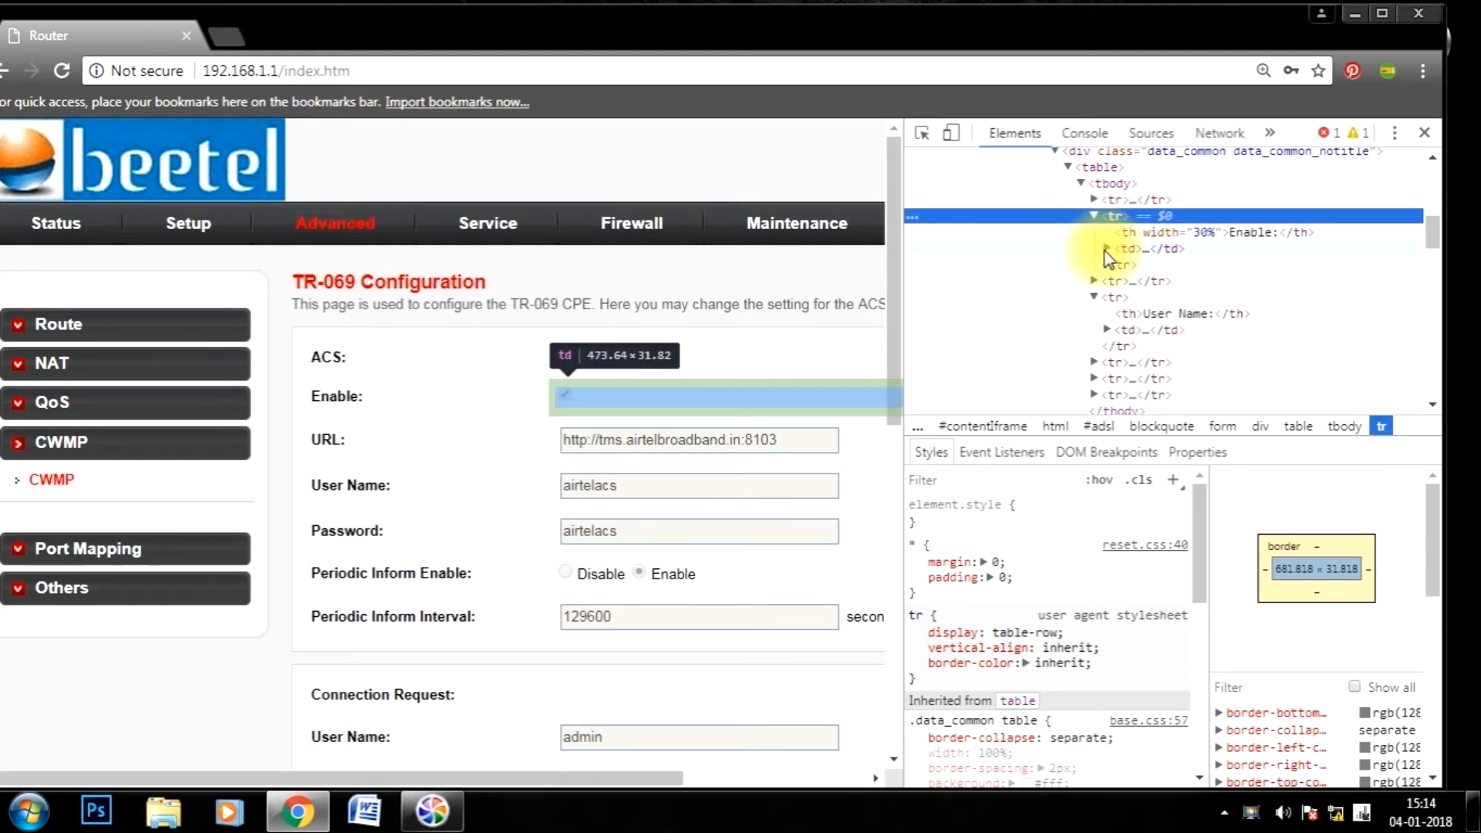
pyautogui.click(1098, 248)
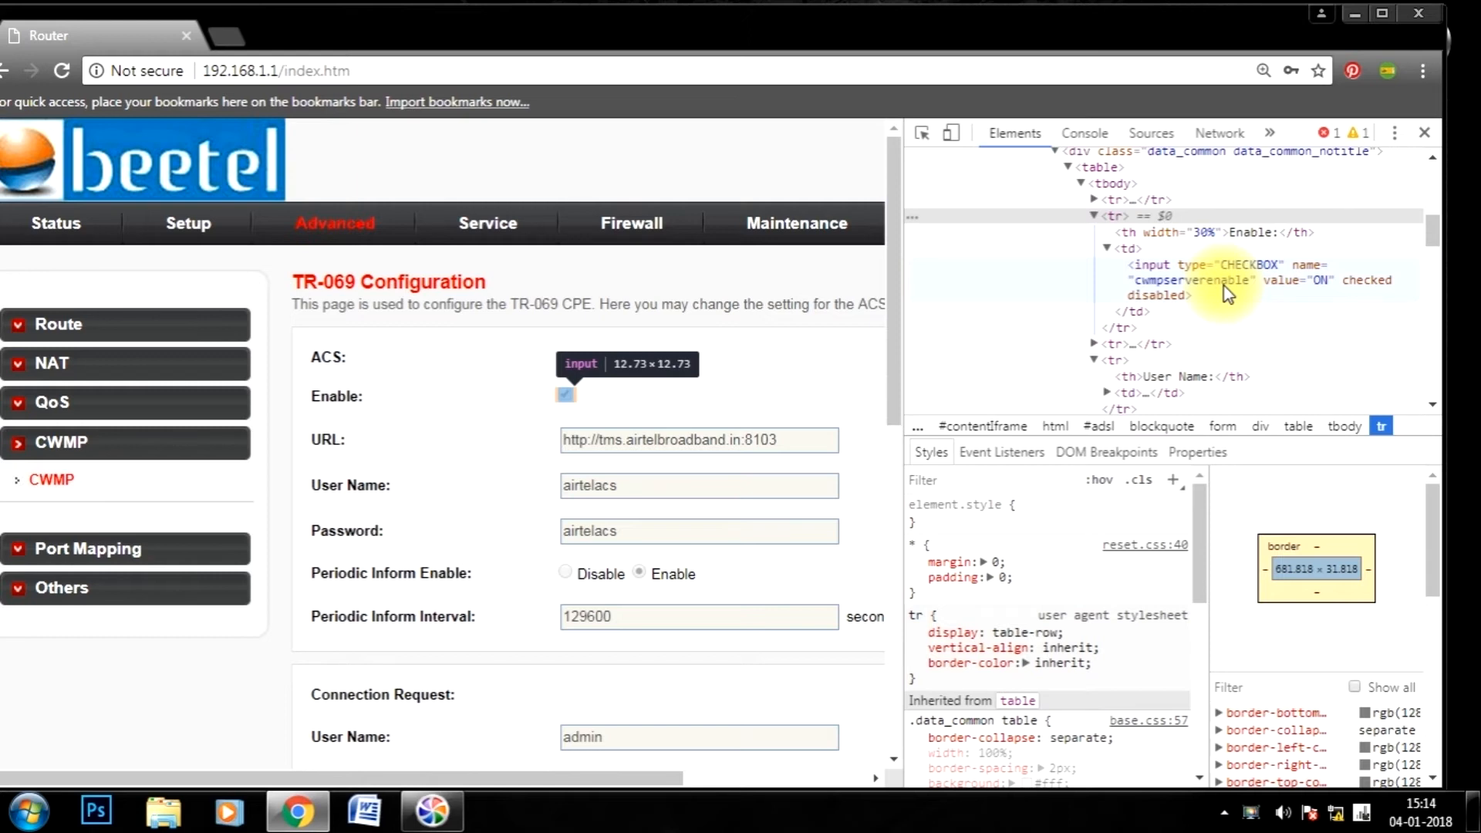
pyautogui.moveTo(1190, 293)
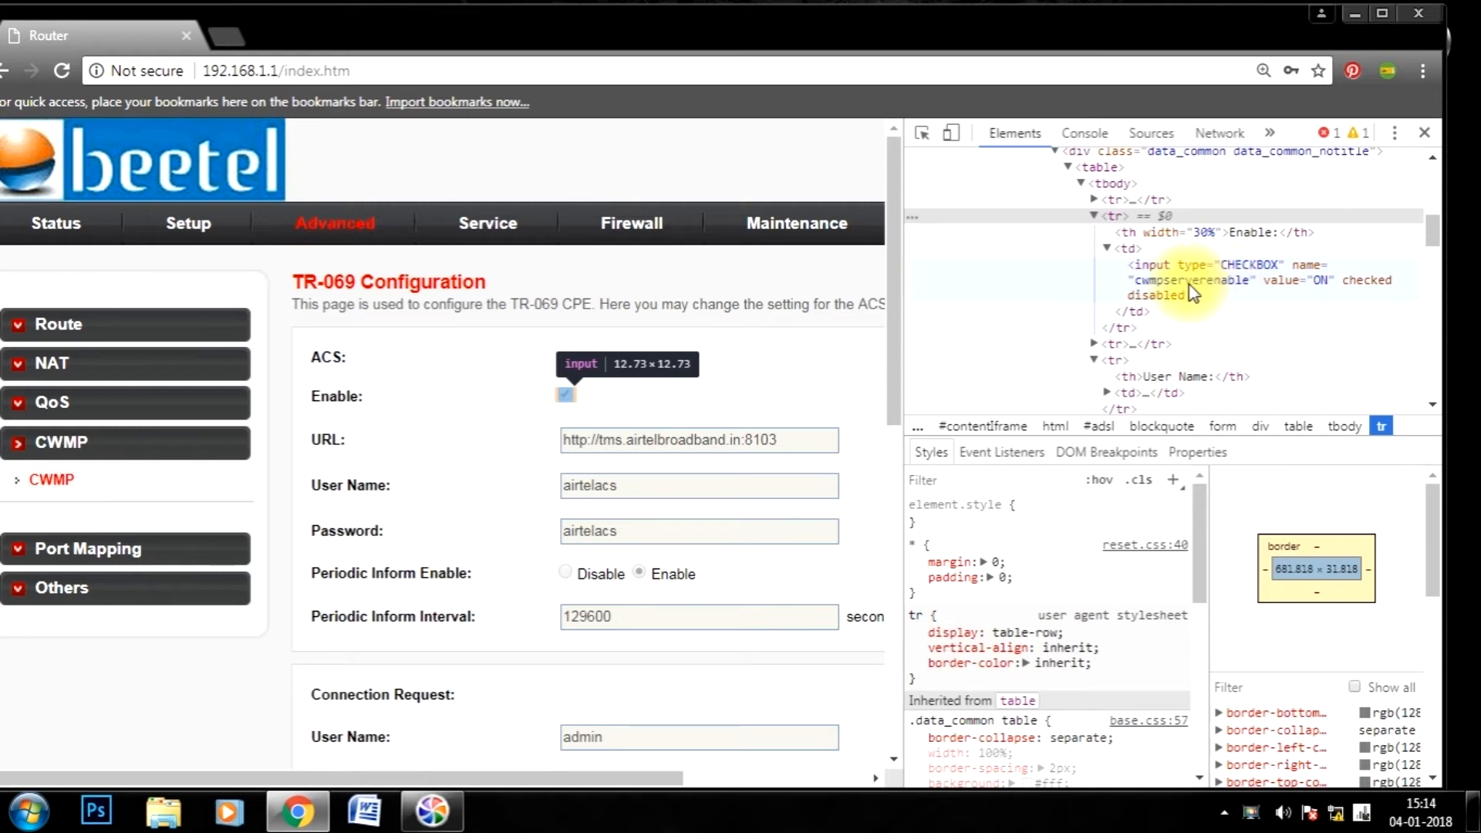
# Edit the Enable checkbox HTML, replacing disabled with enable, and commit the change
pyautogui.rightClick(1162, 280)
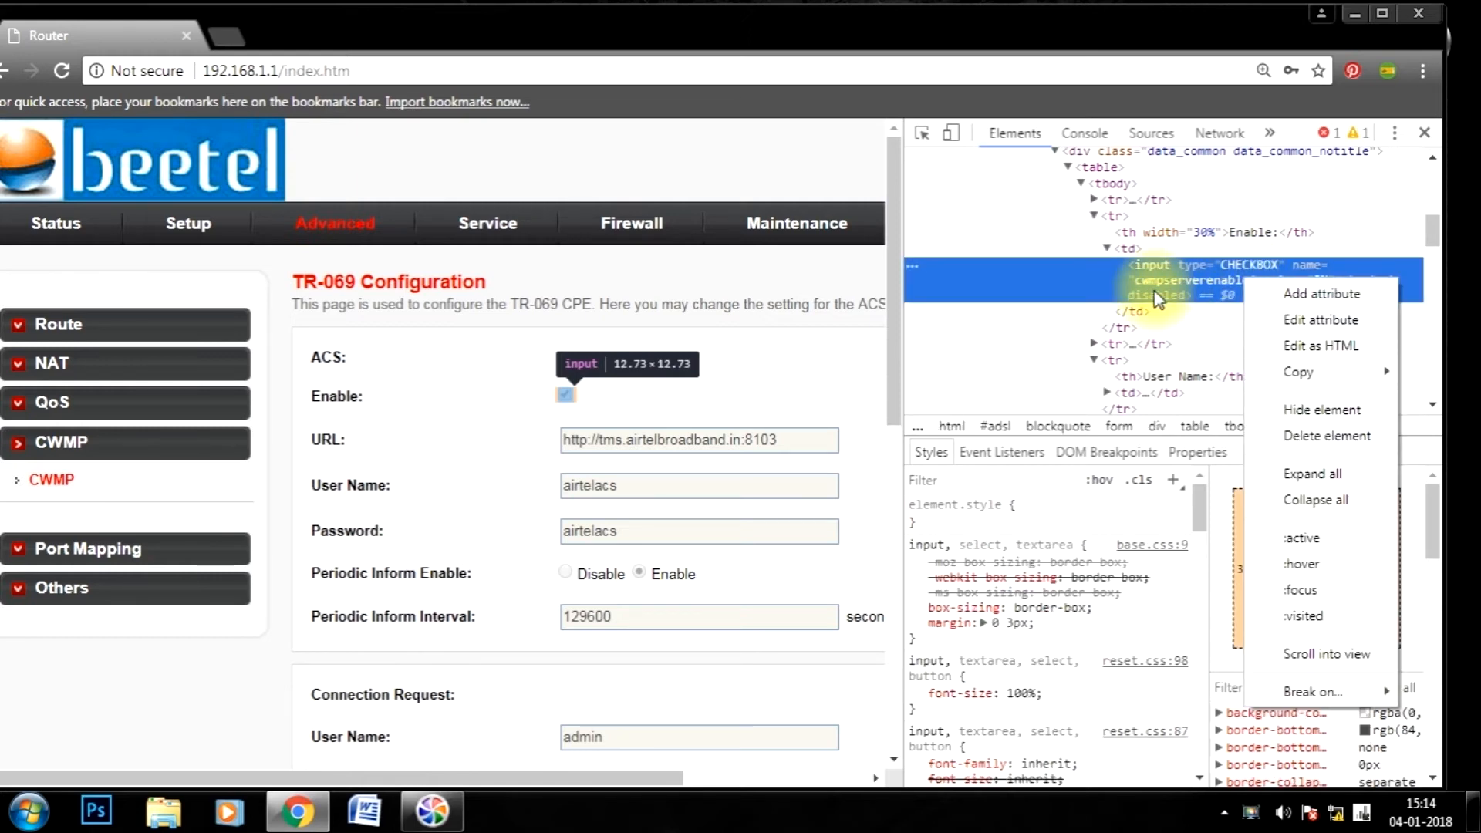
pyautogui.moveTo(1321, 345)
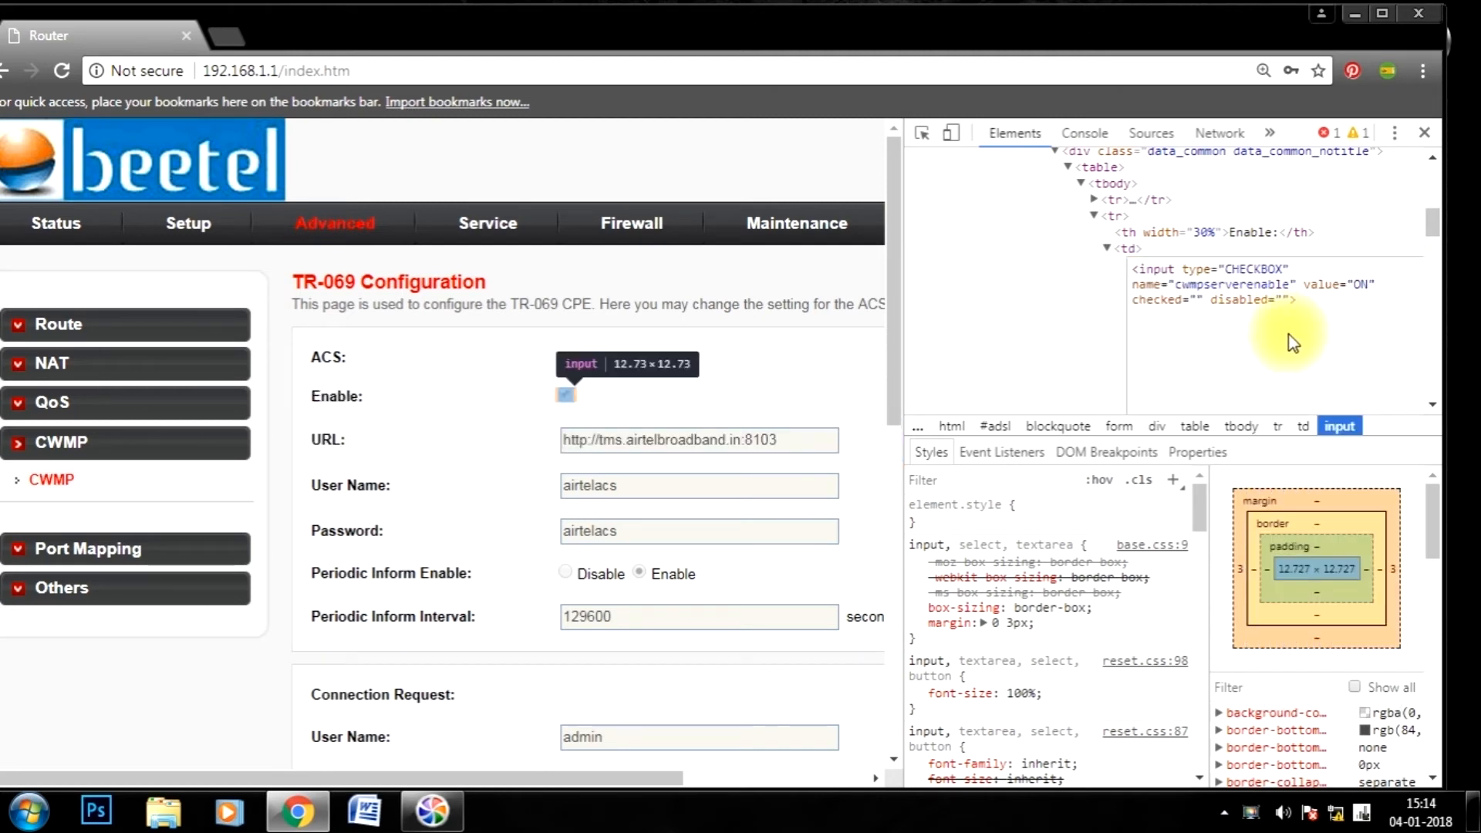
pyautogui.moveTo(1271, 300)
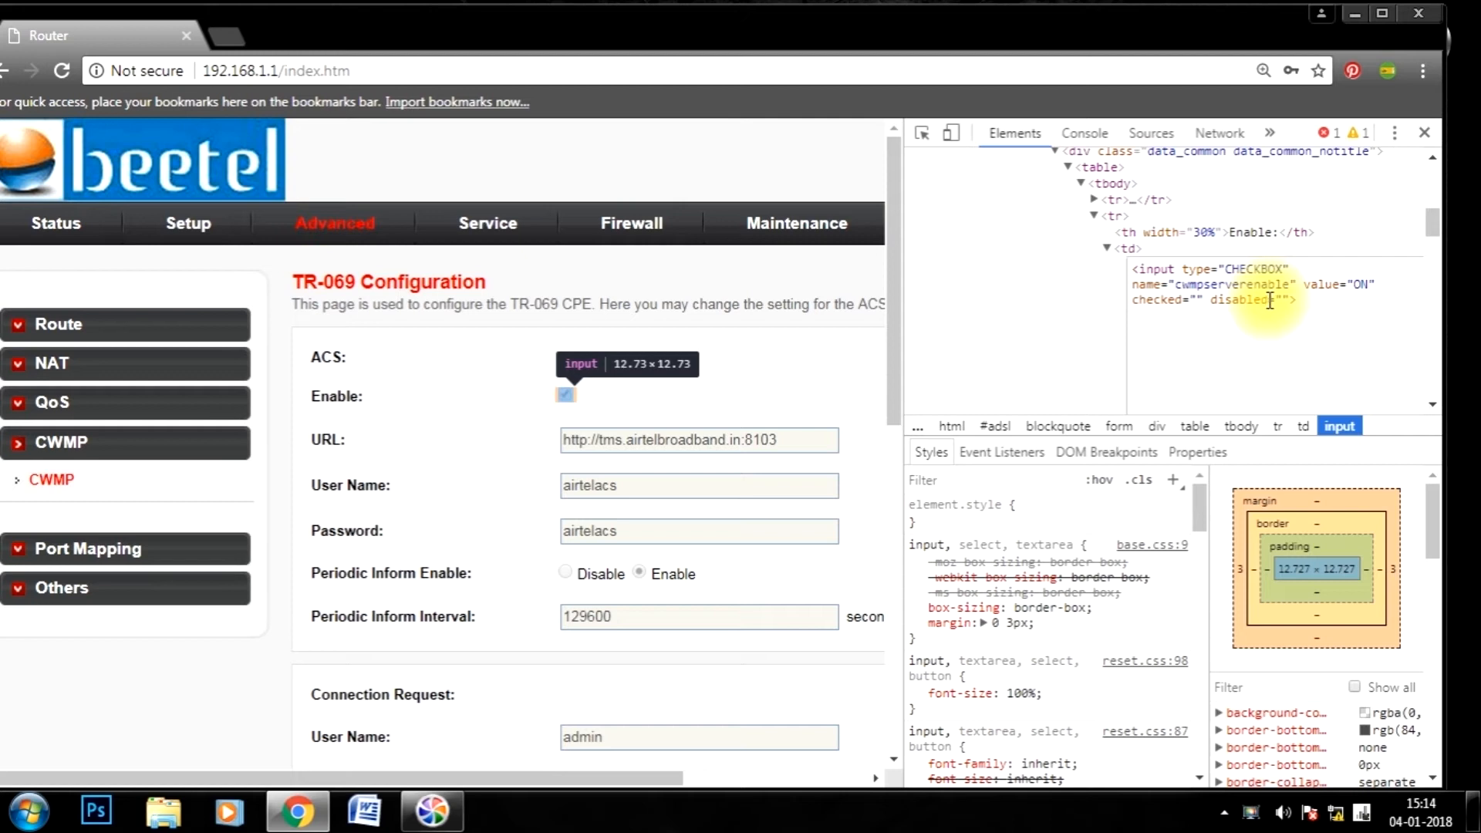
pyautogui.doubleClick(1241, 299)
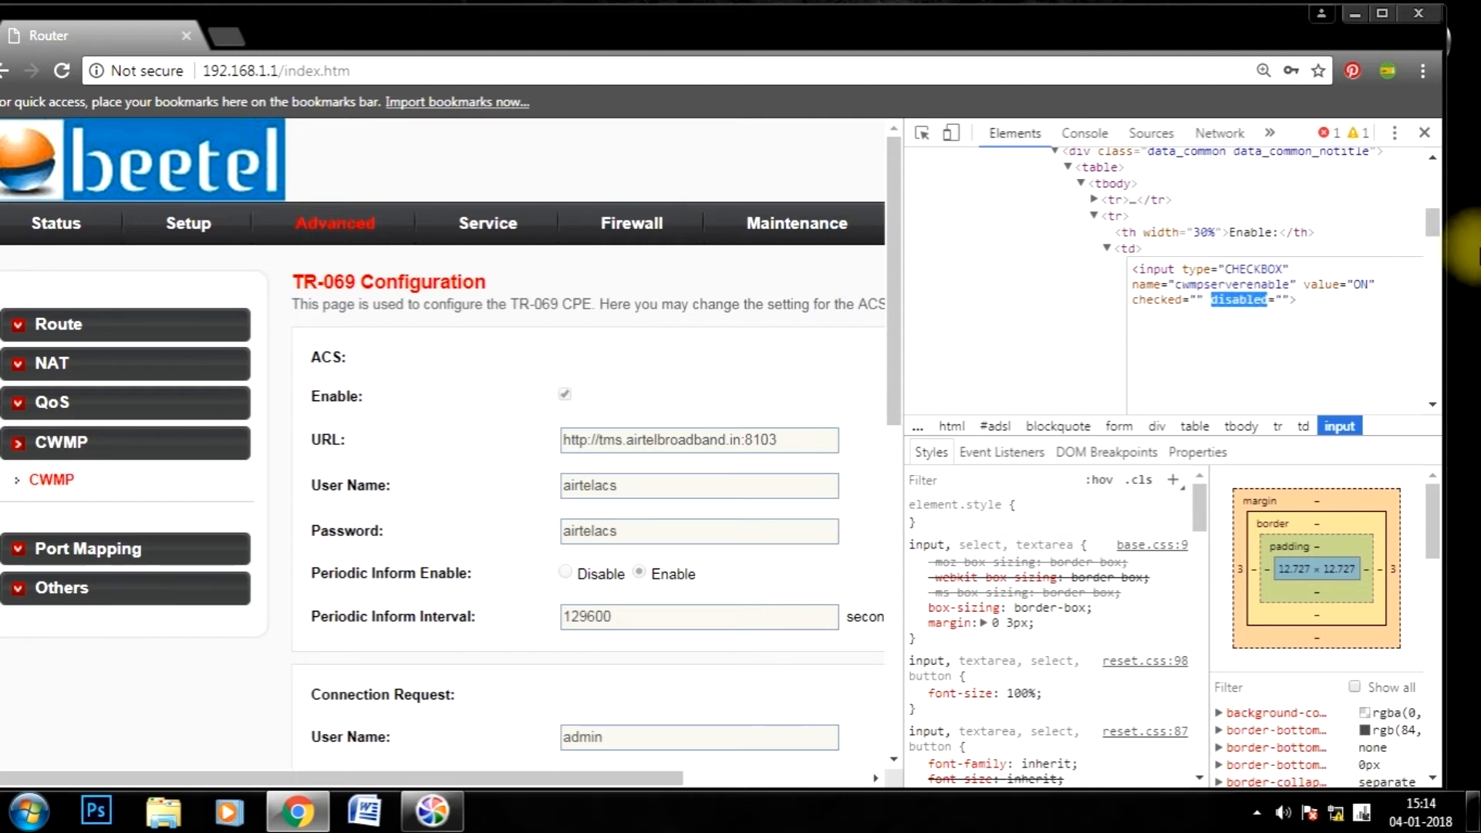
pyautogui.doubleClick(1238, 299)
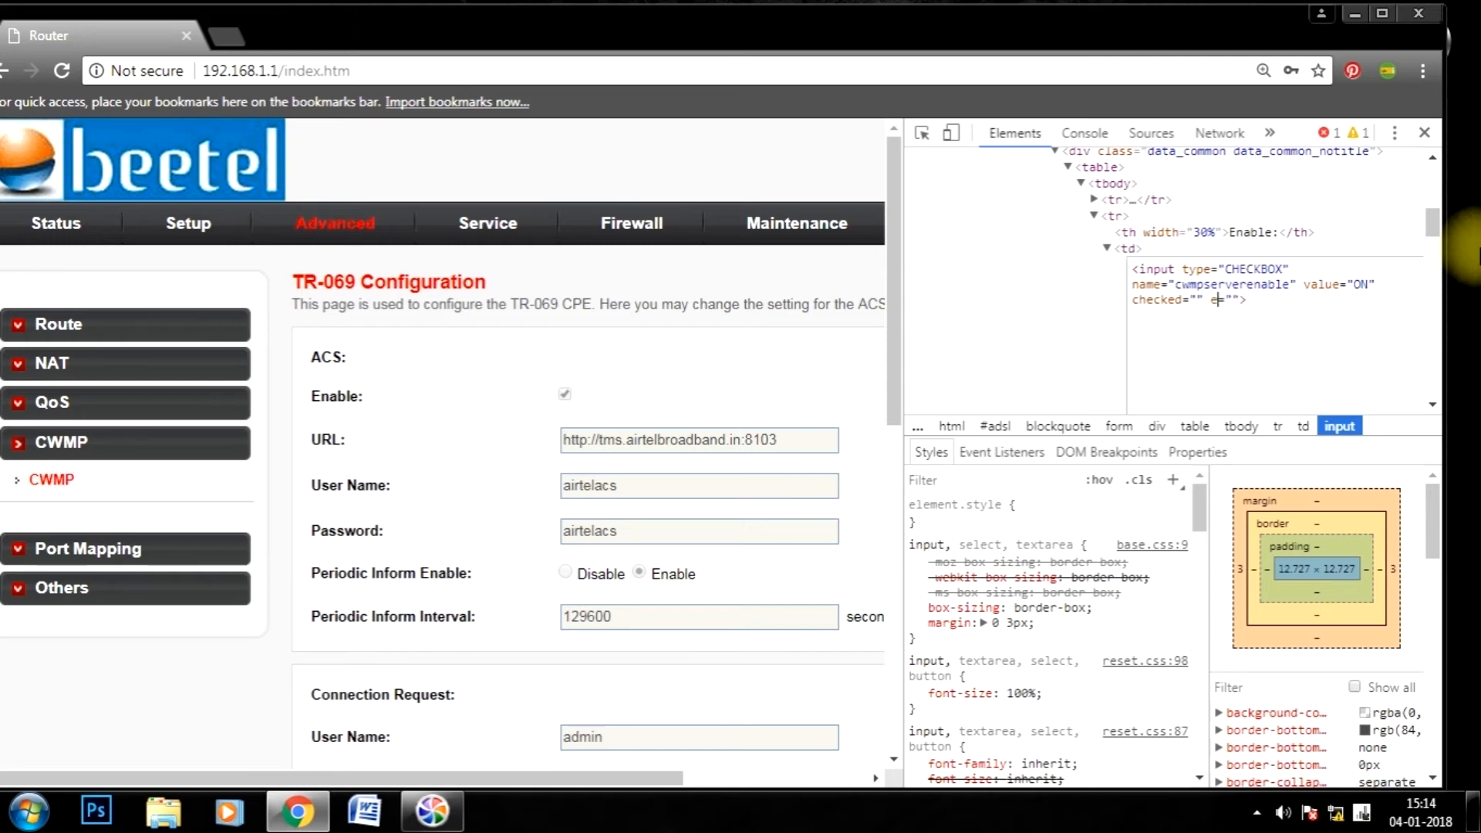
pyautogui.write('enable')
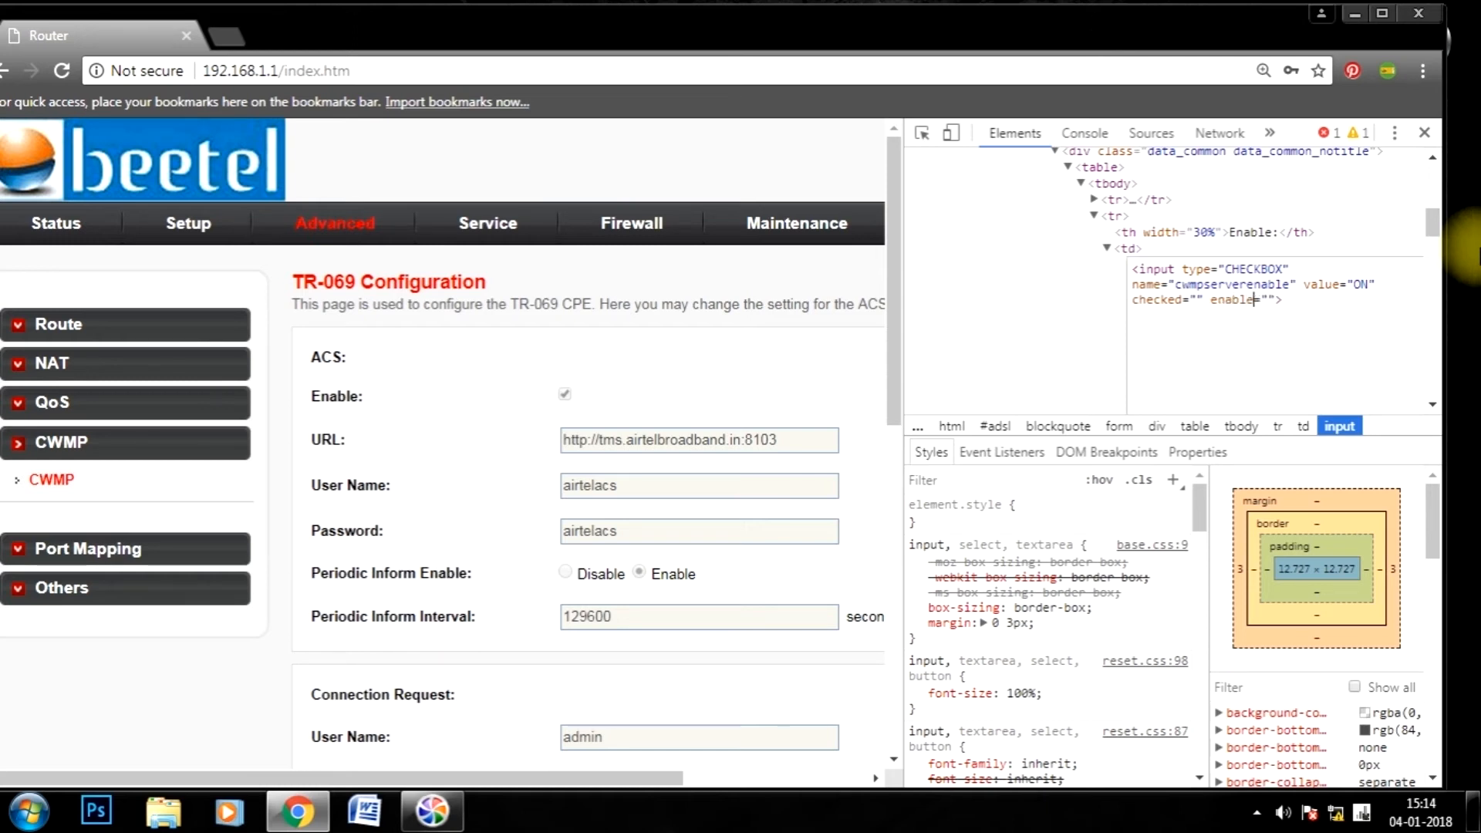
pyautogui.moveTo(1123, 249)
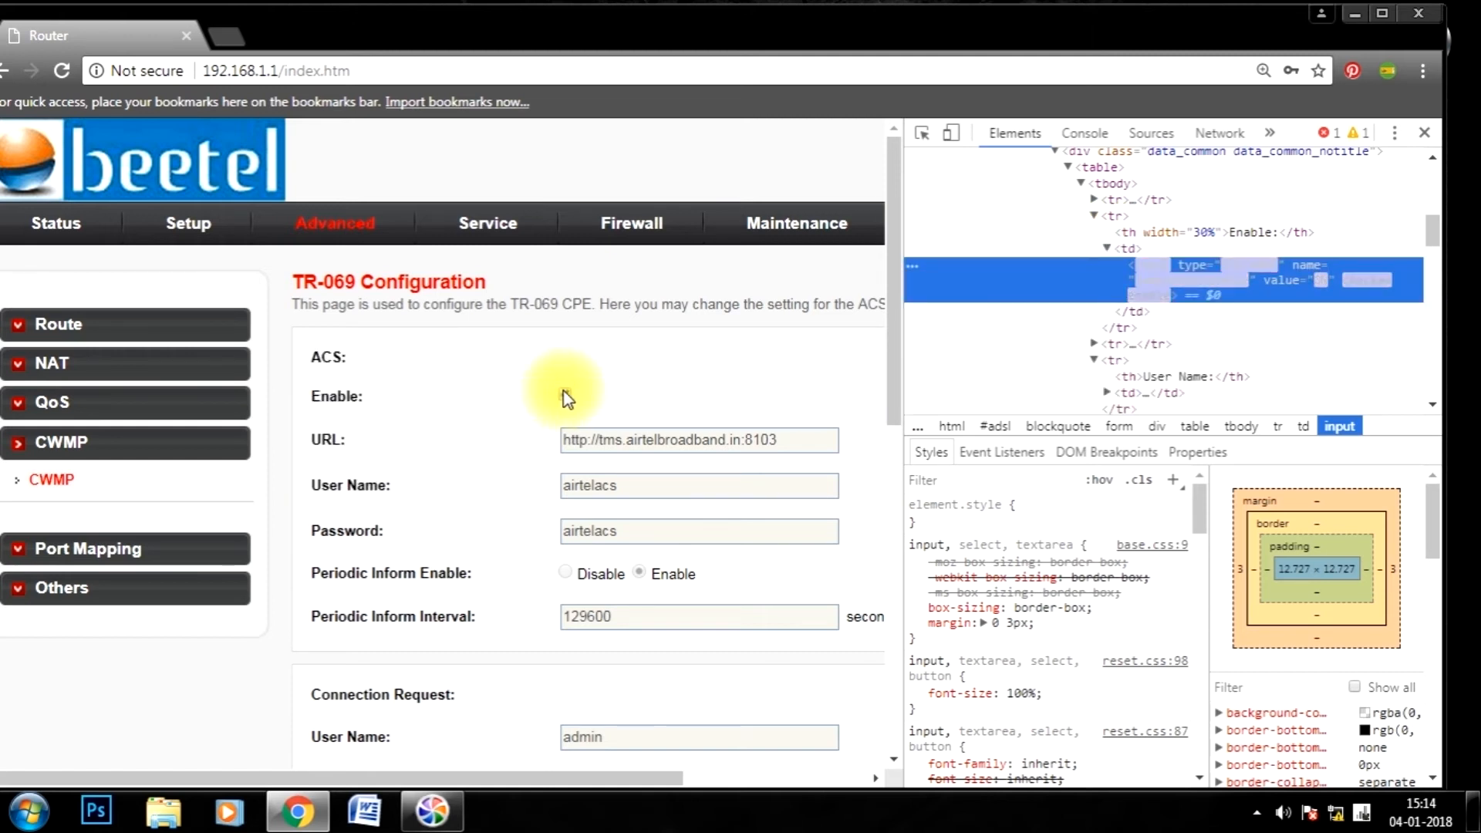
pyautogui.click(567, 396)
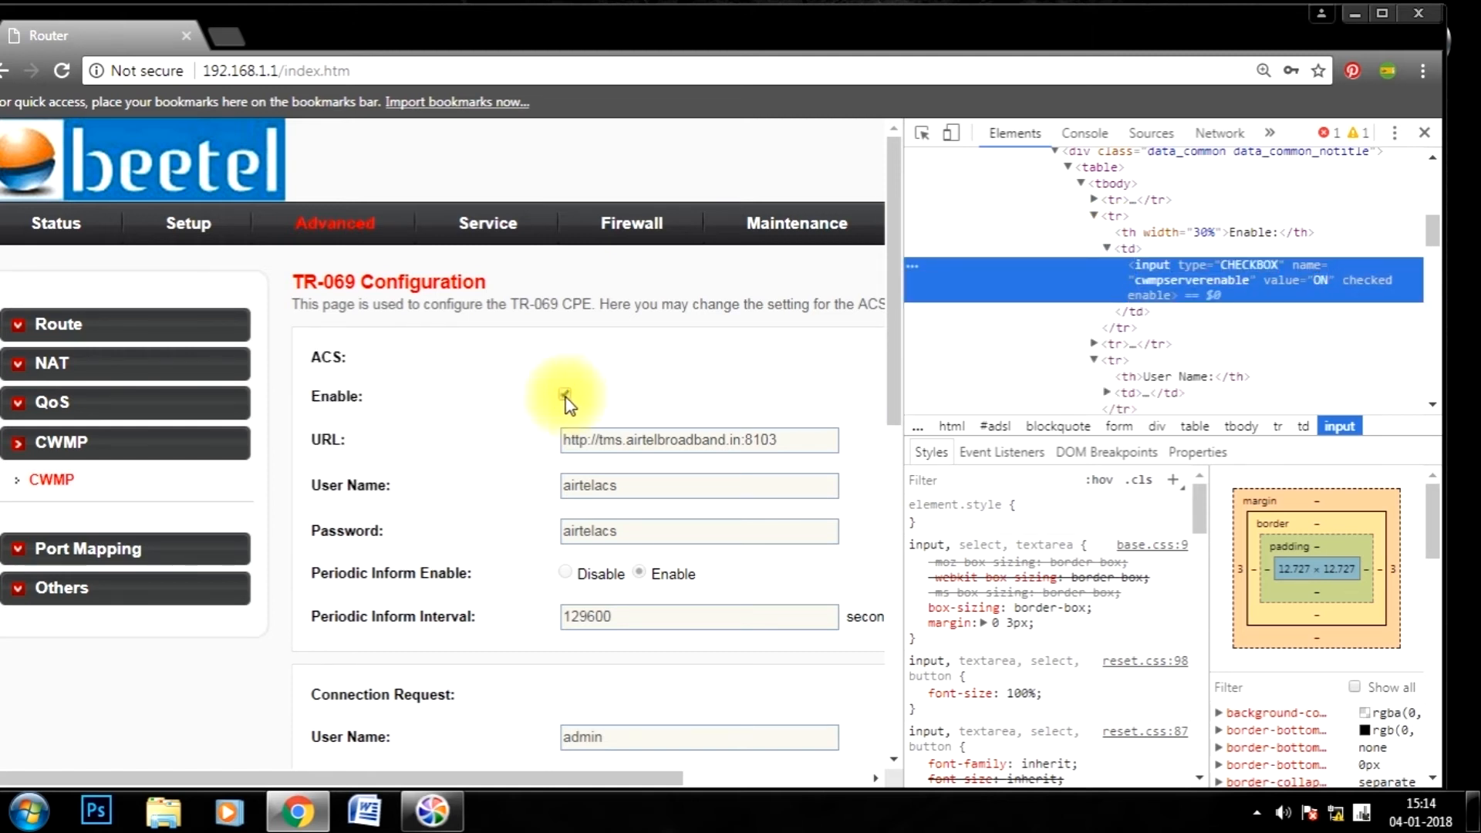
# Uncheck the ACS Enable box and click Apply Changes
pyautogui.click(565, 395)
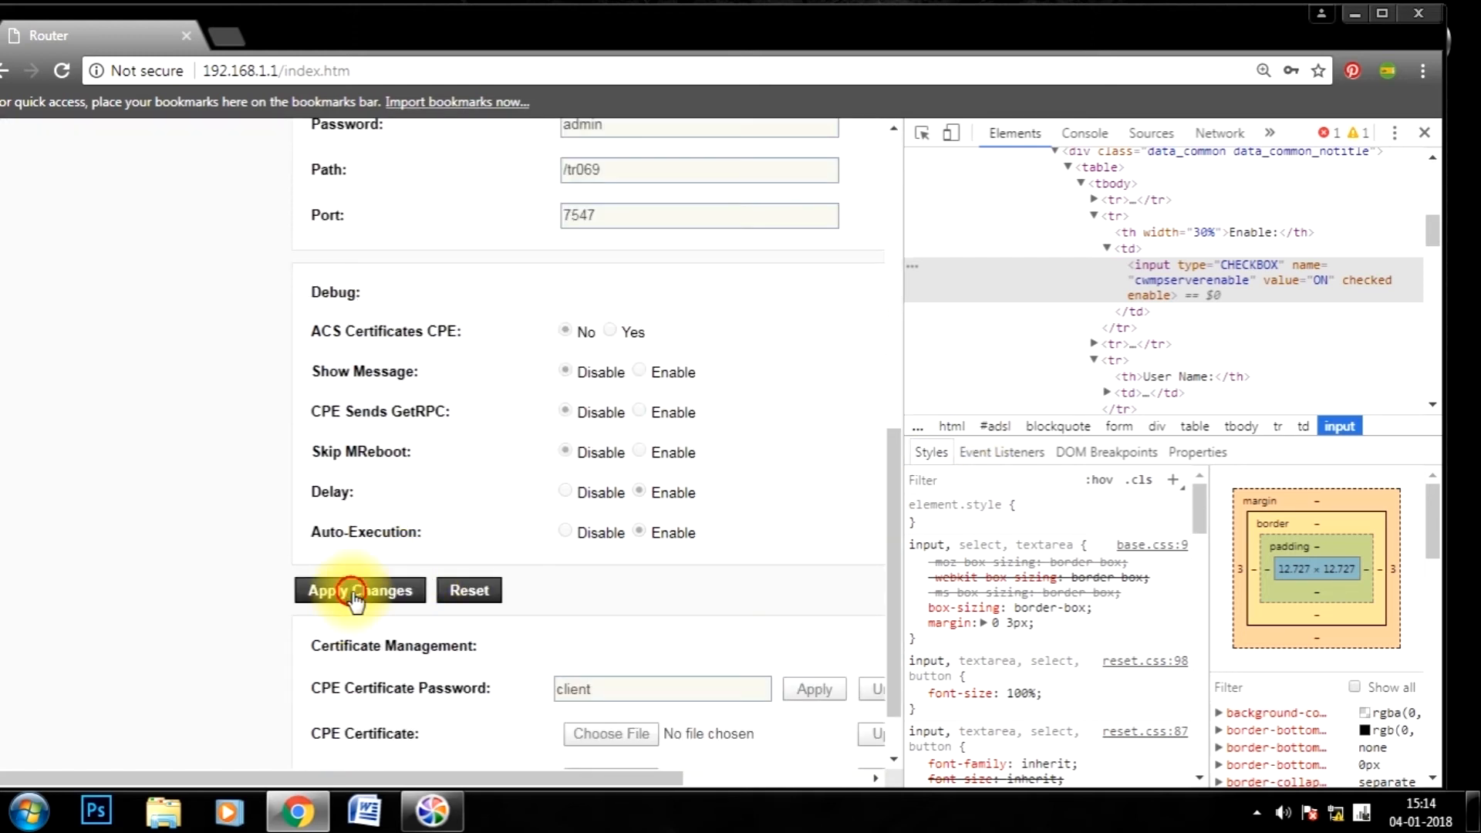
pyautogui.click(358, 589)
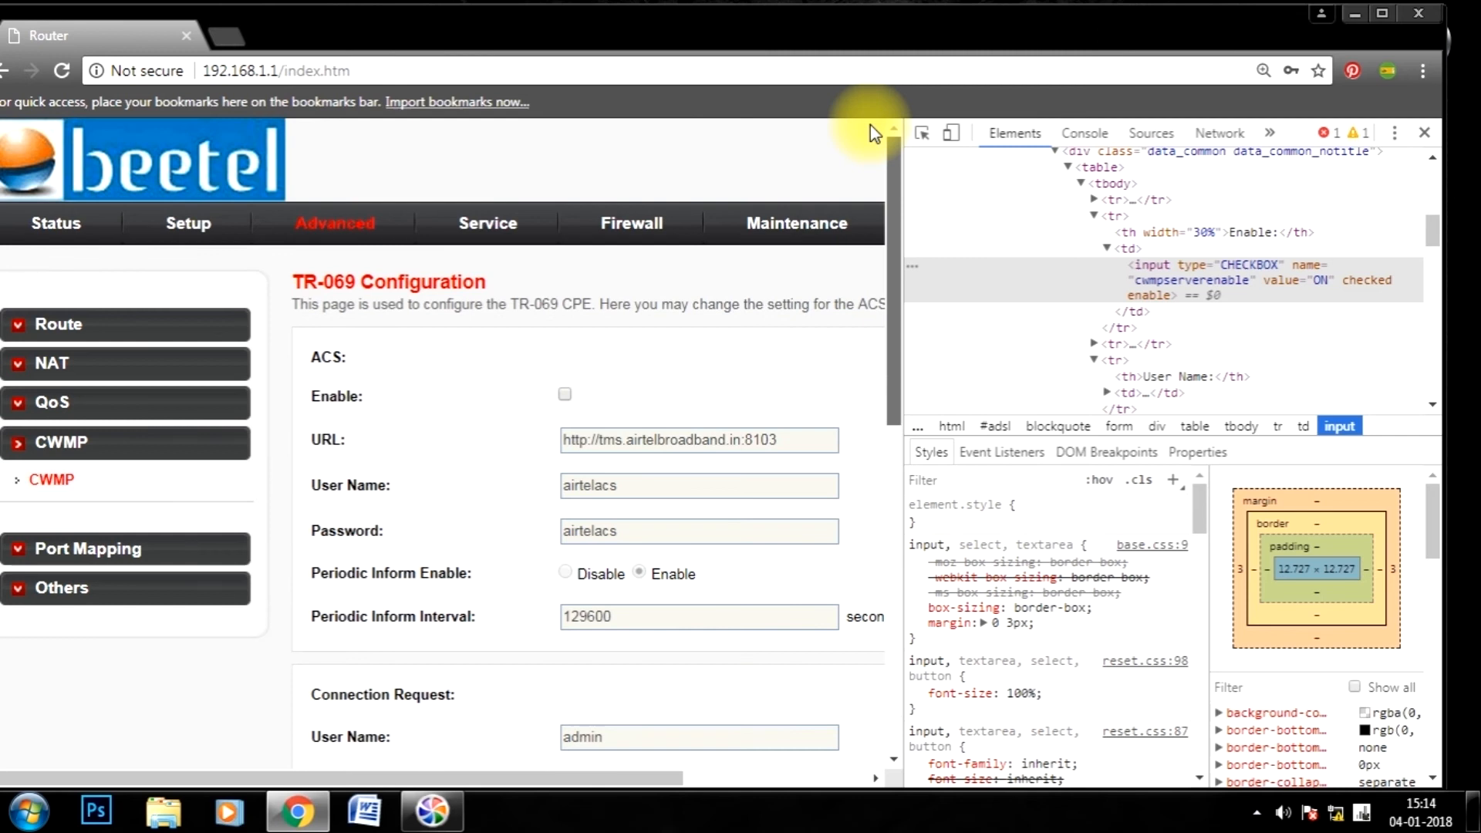
pyautogui.moveTo(737, 421)
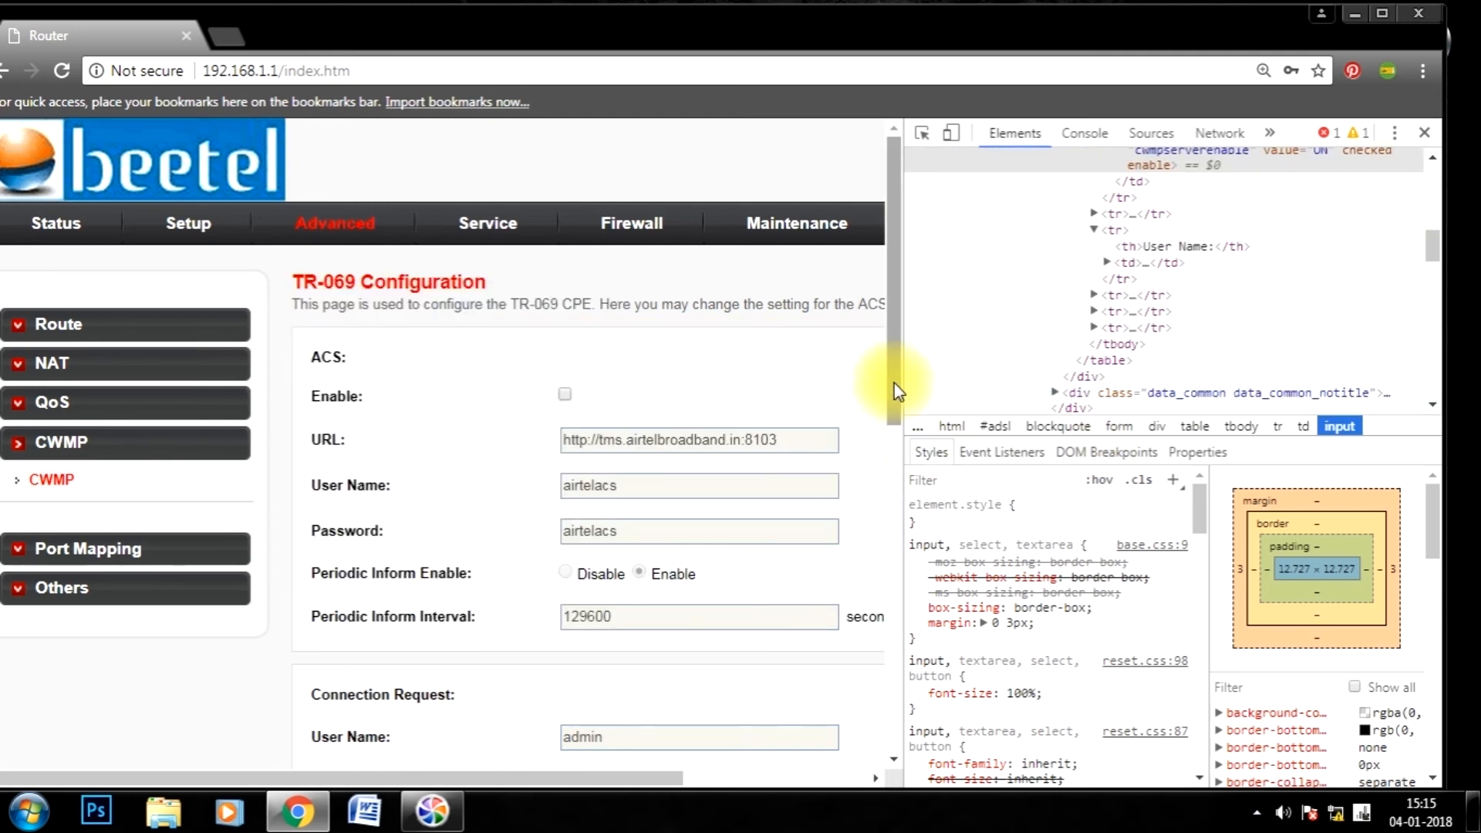
# Scroll down and expand div.btn_ctl.clearfix to show the disabled Apply Changes and Reset inputs
pyautogui.scroll(-3)
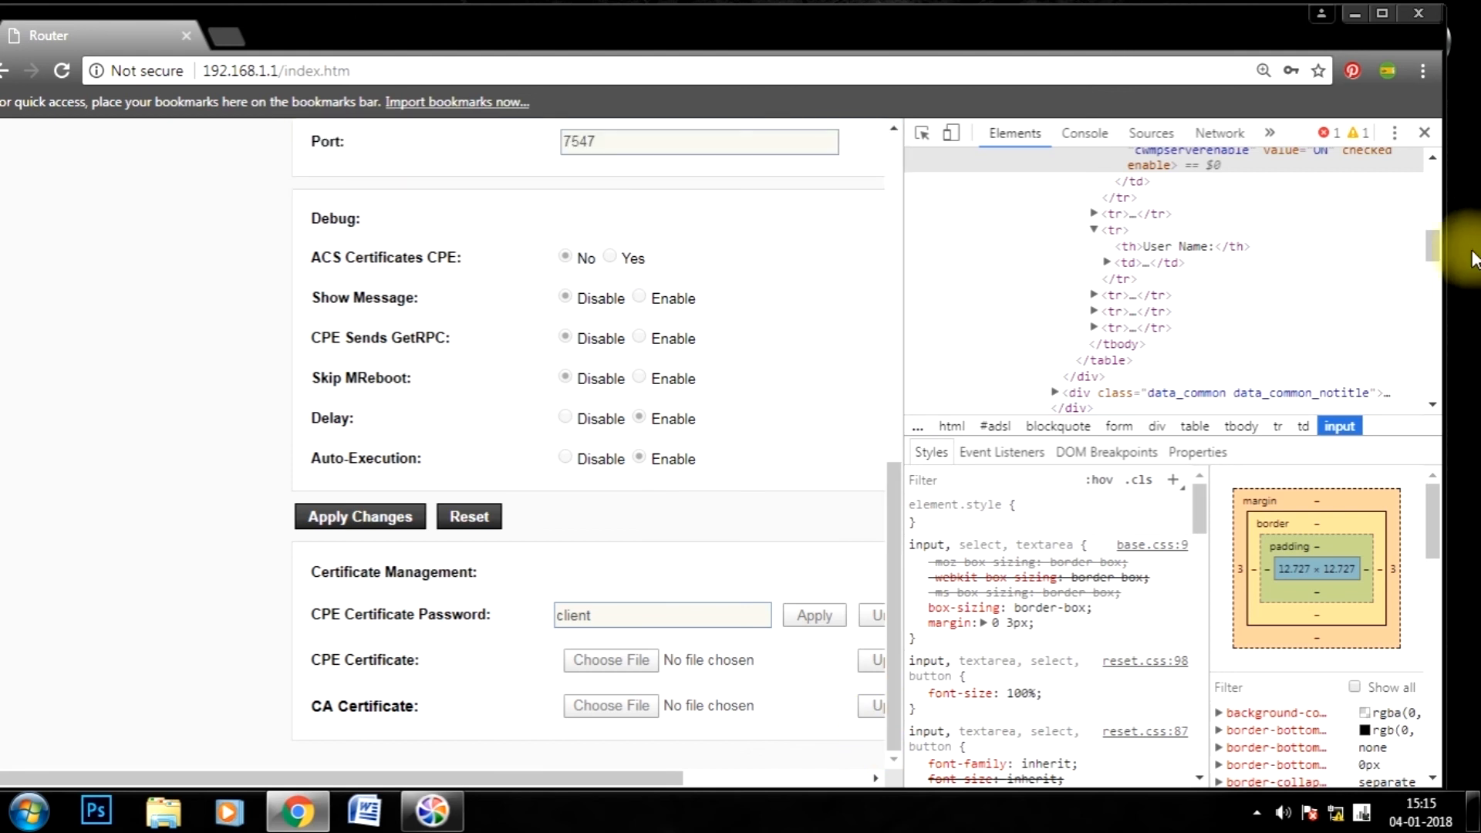
pyautogui.moveTo(1444, 168)
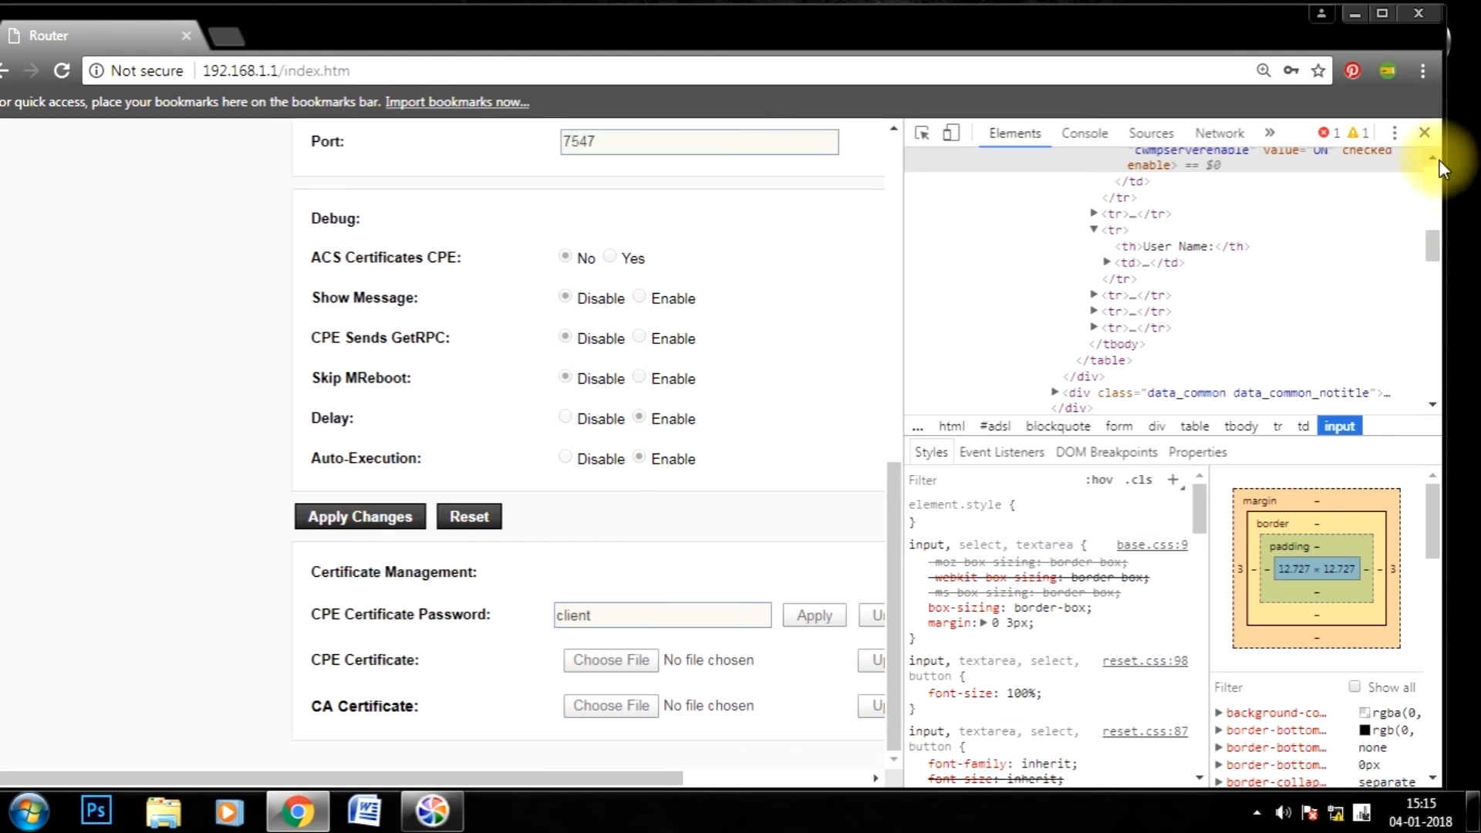
pyautogui.moveTo(1196, 392)
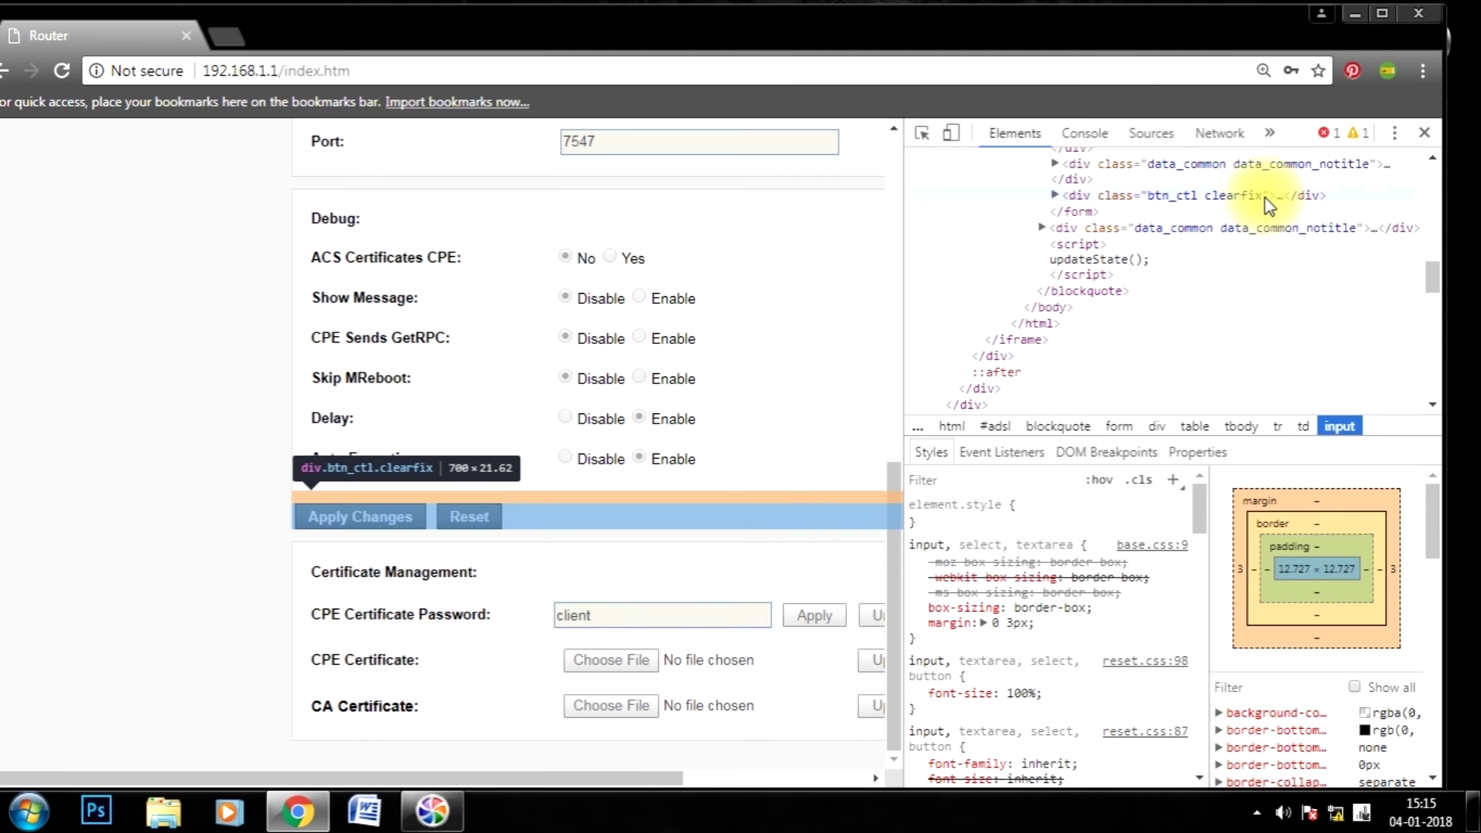
pyautogui.moveTo(1237, 203)
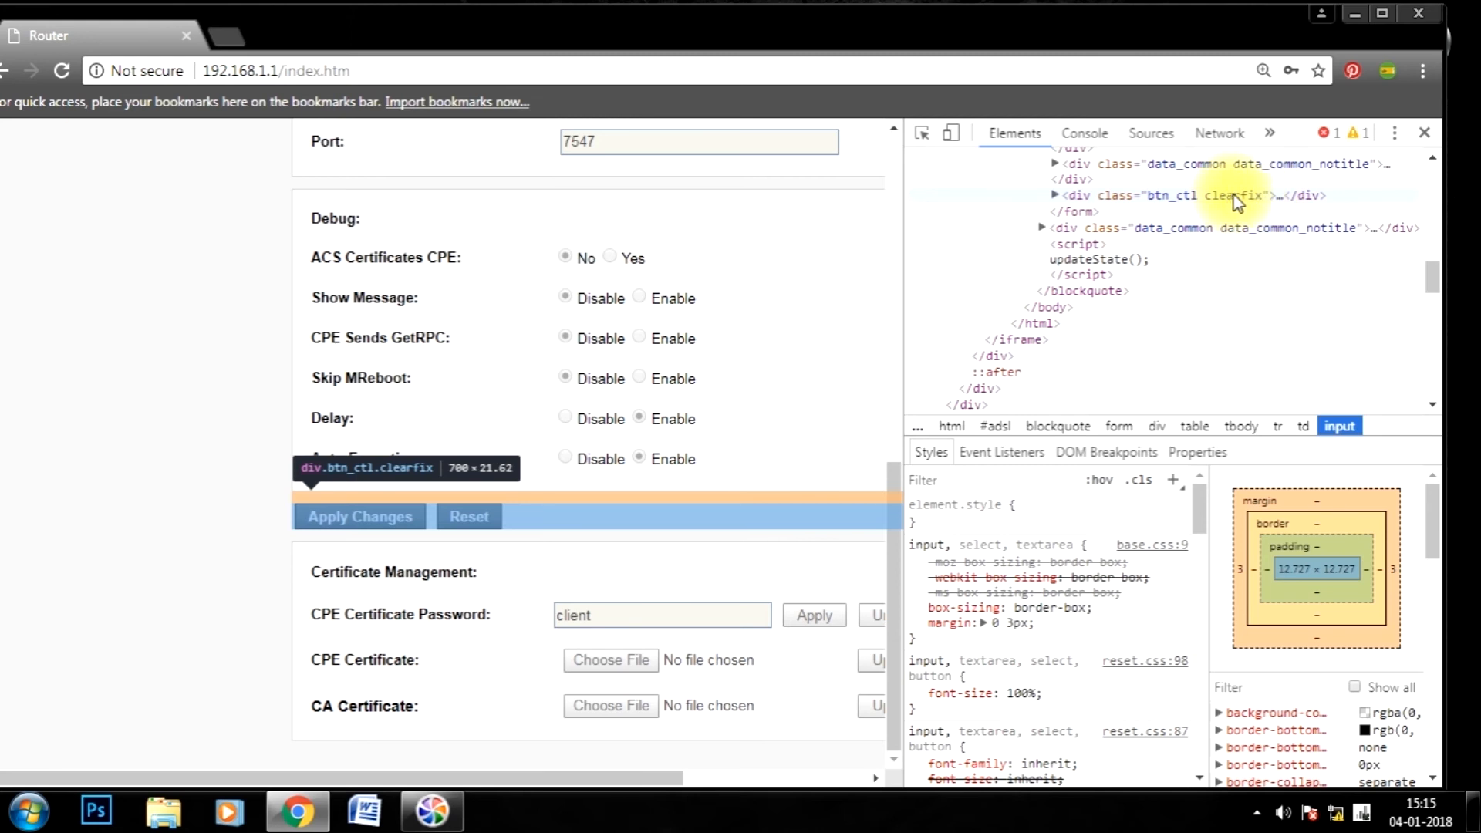
pyautogui.moveTo(1065, 201)
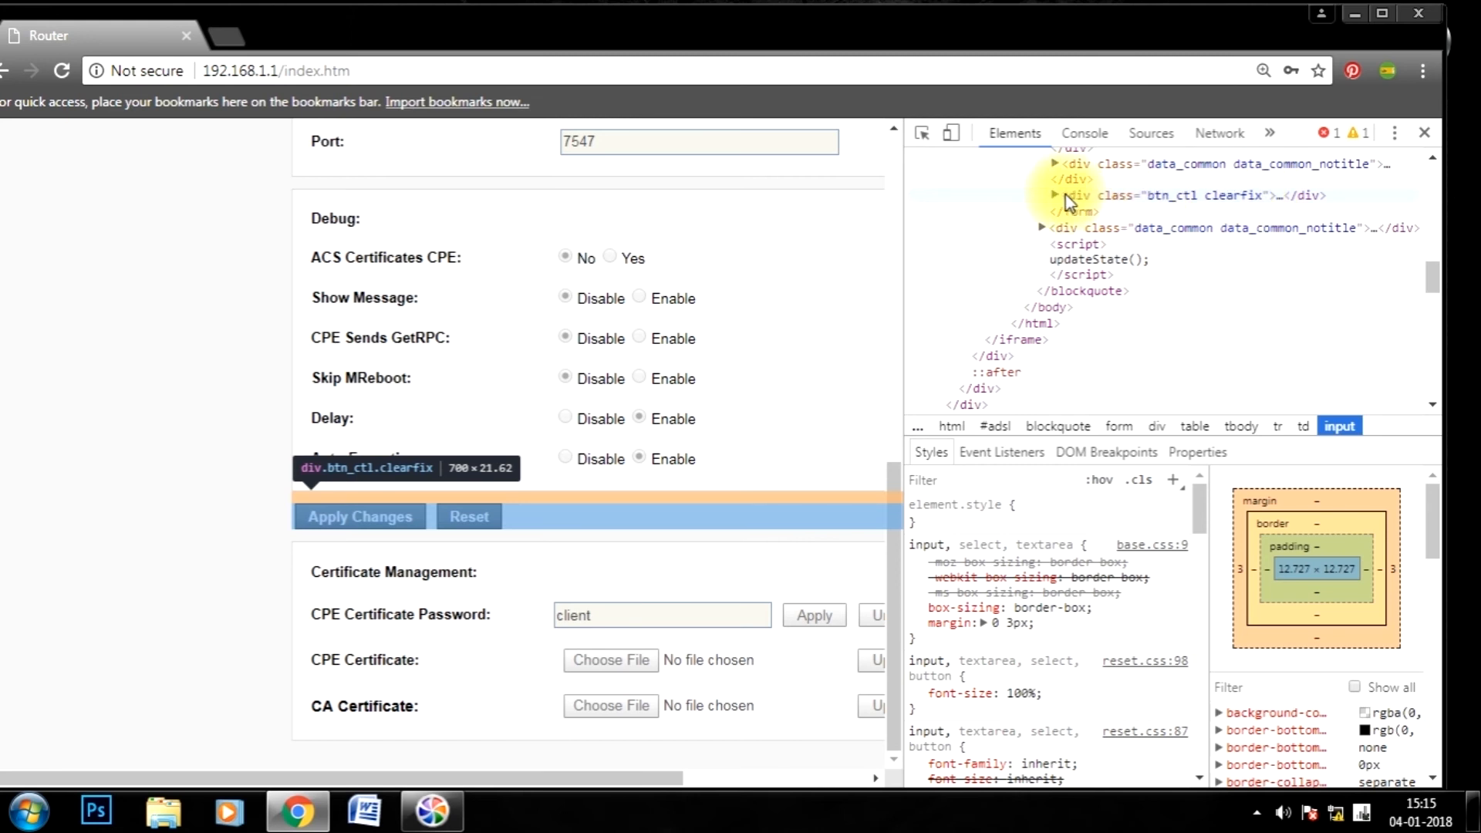
pyautogui.click(1055, 195)
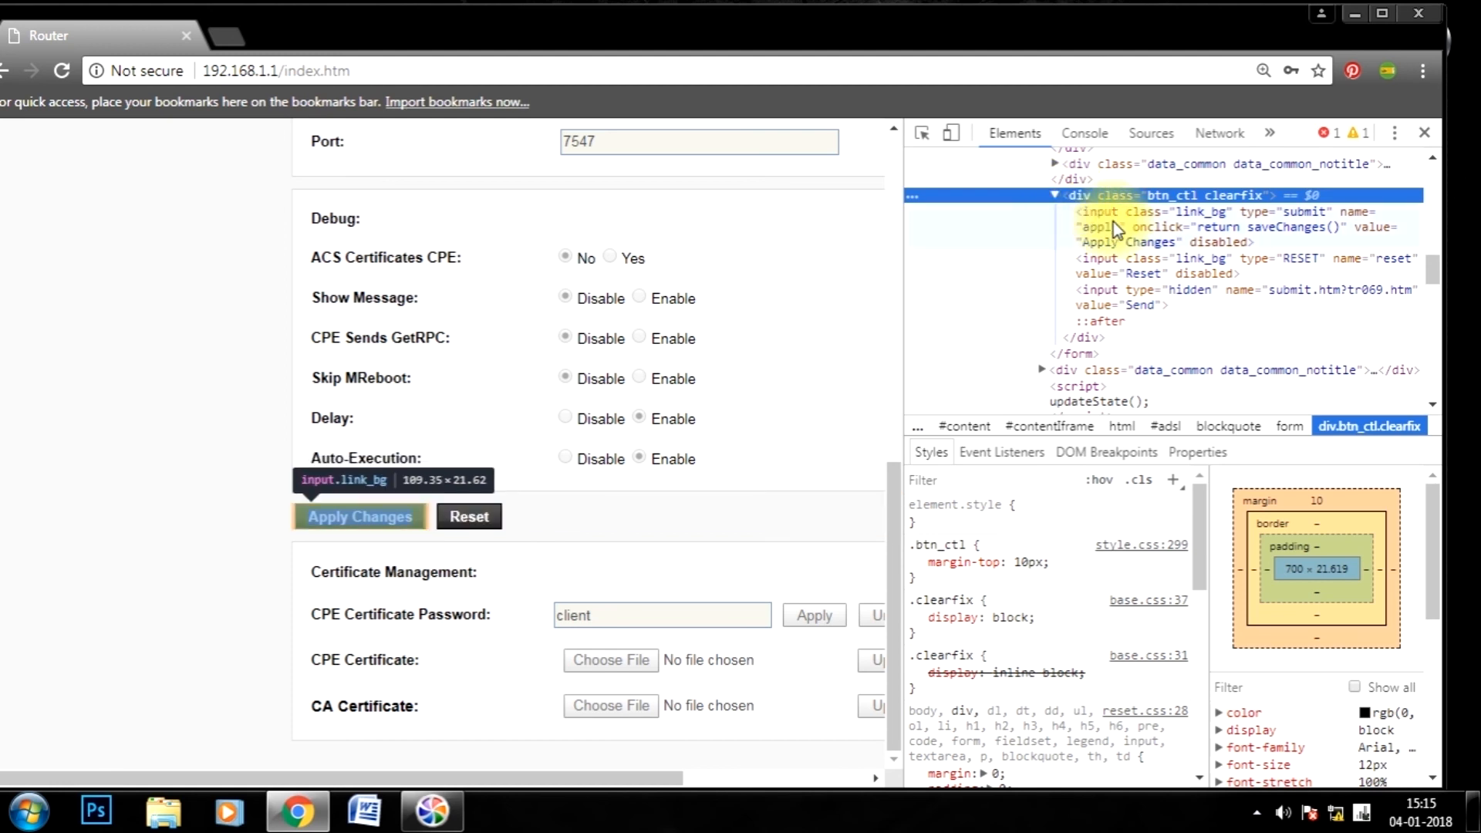
# Edit the Apply Changes button HTML, changing disabled to enable, and commit it
pyautogui.rightClick(1115, 226)
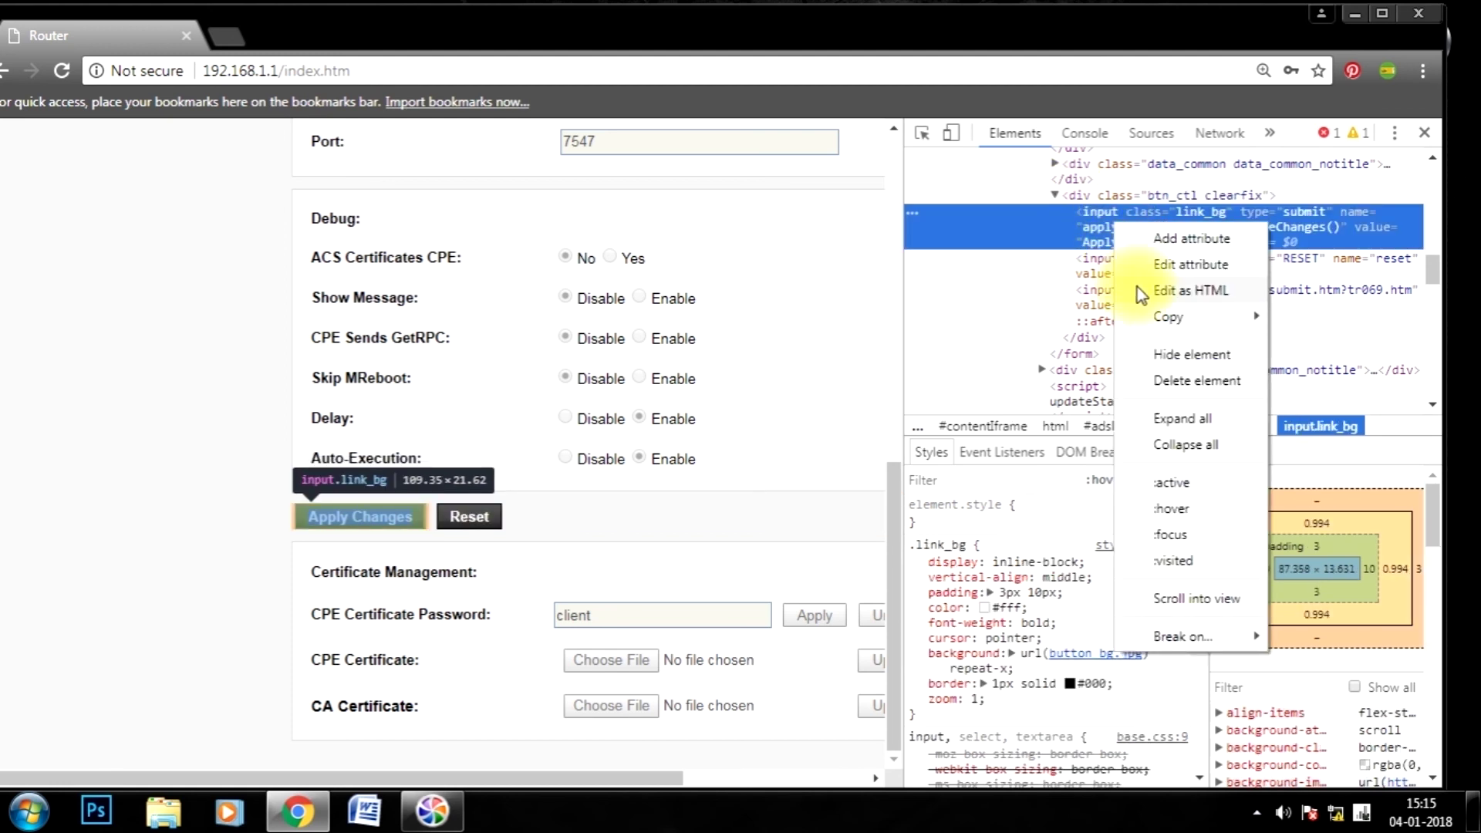
pyautogui.click(1194, 290)
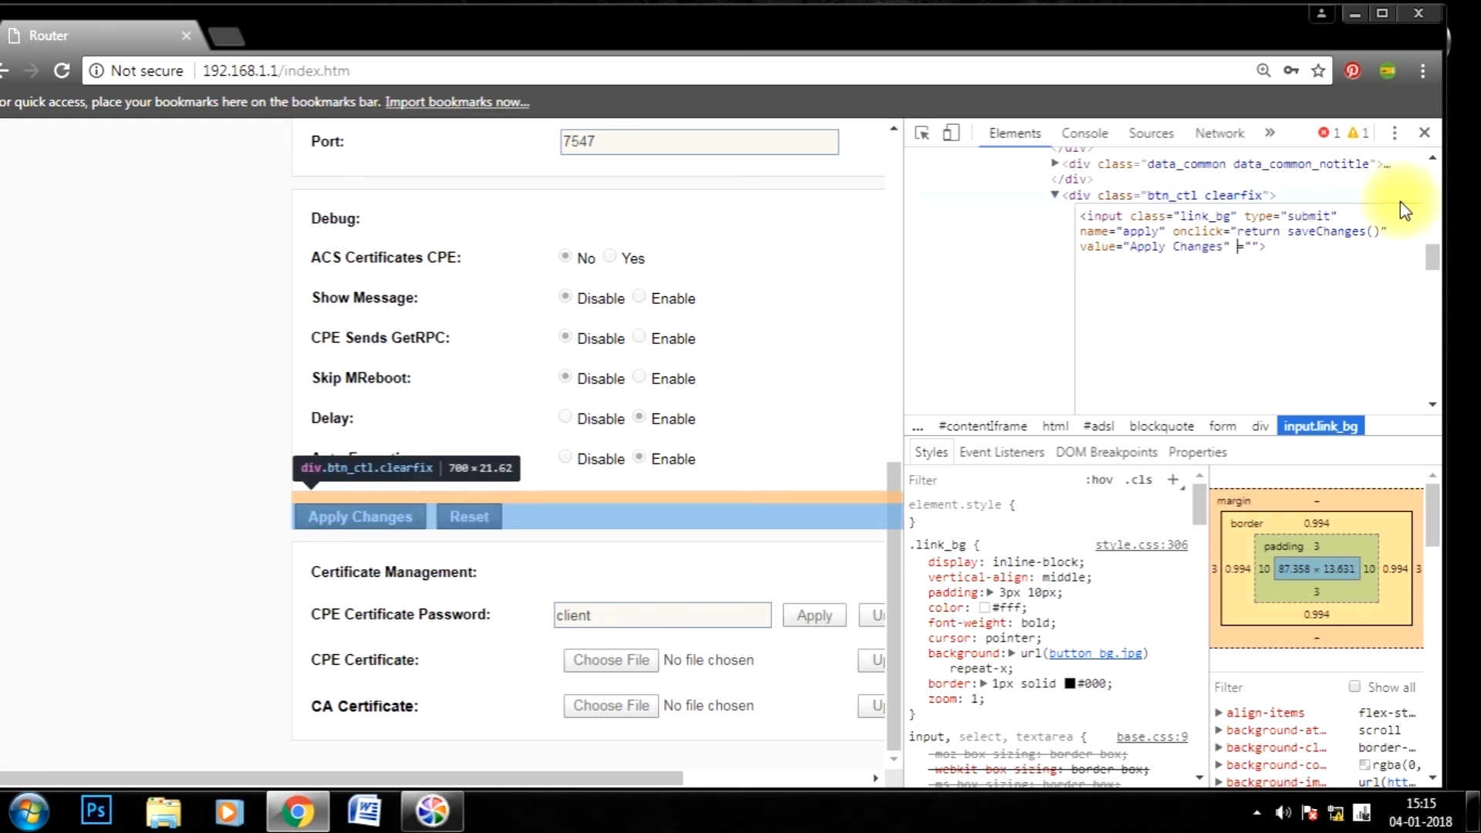
pyautogui.write('enable')
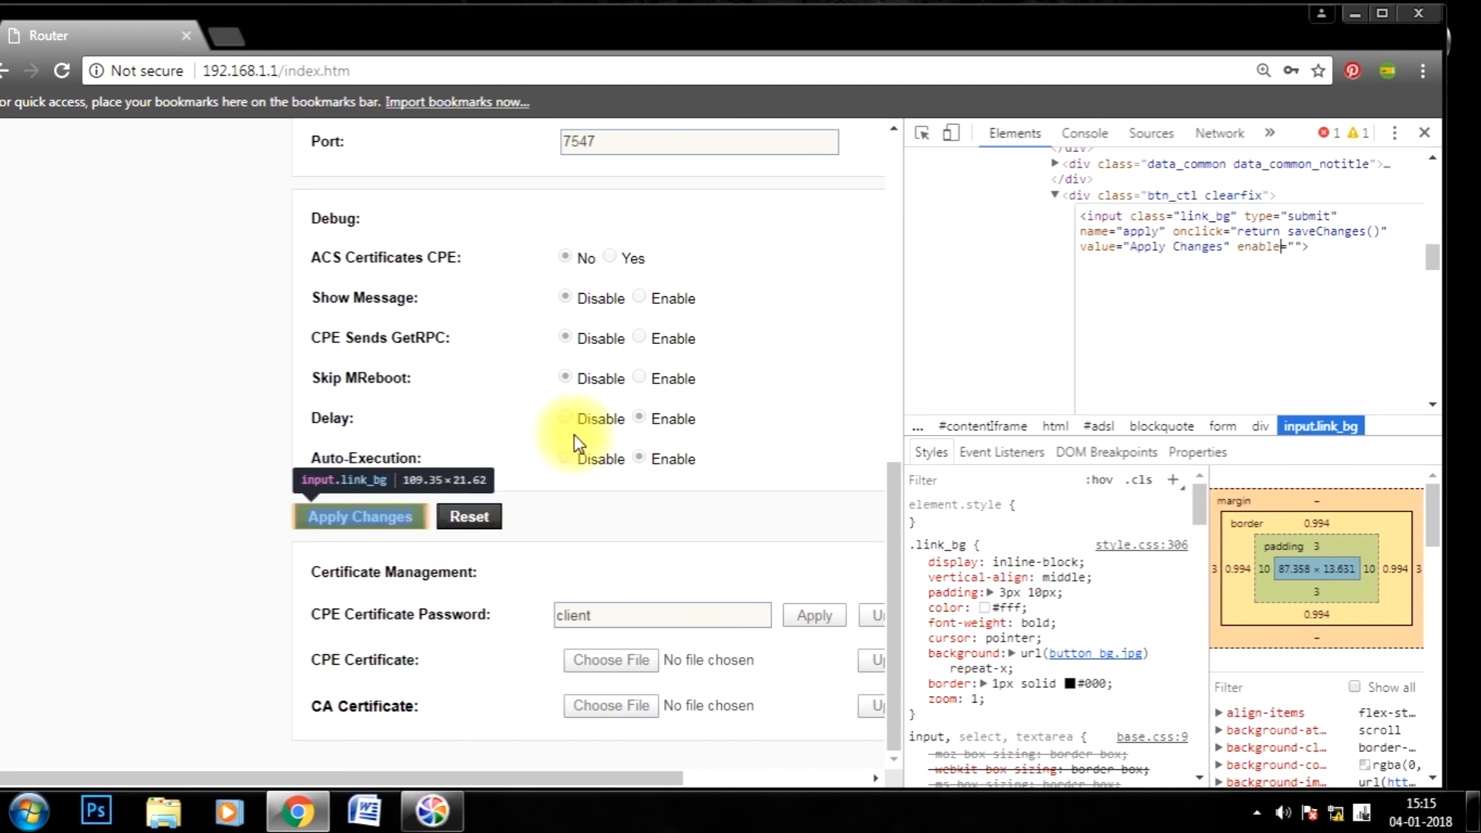
pyautogui.click(360, 516)
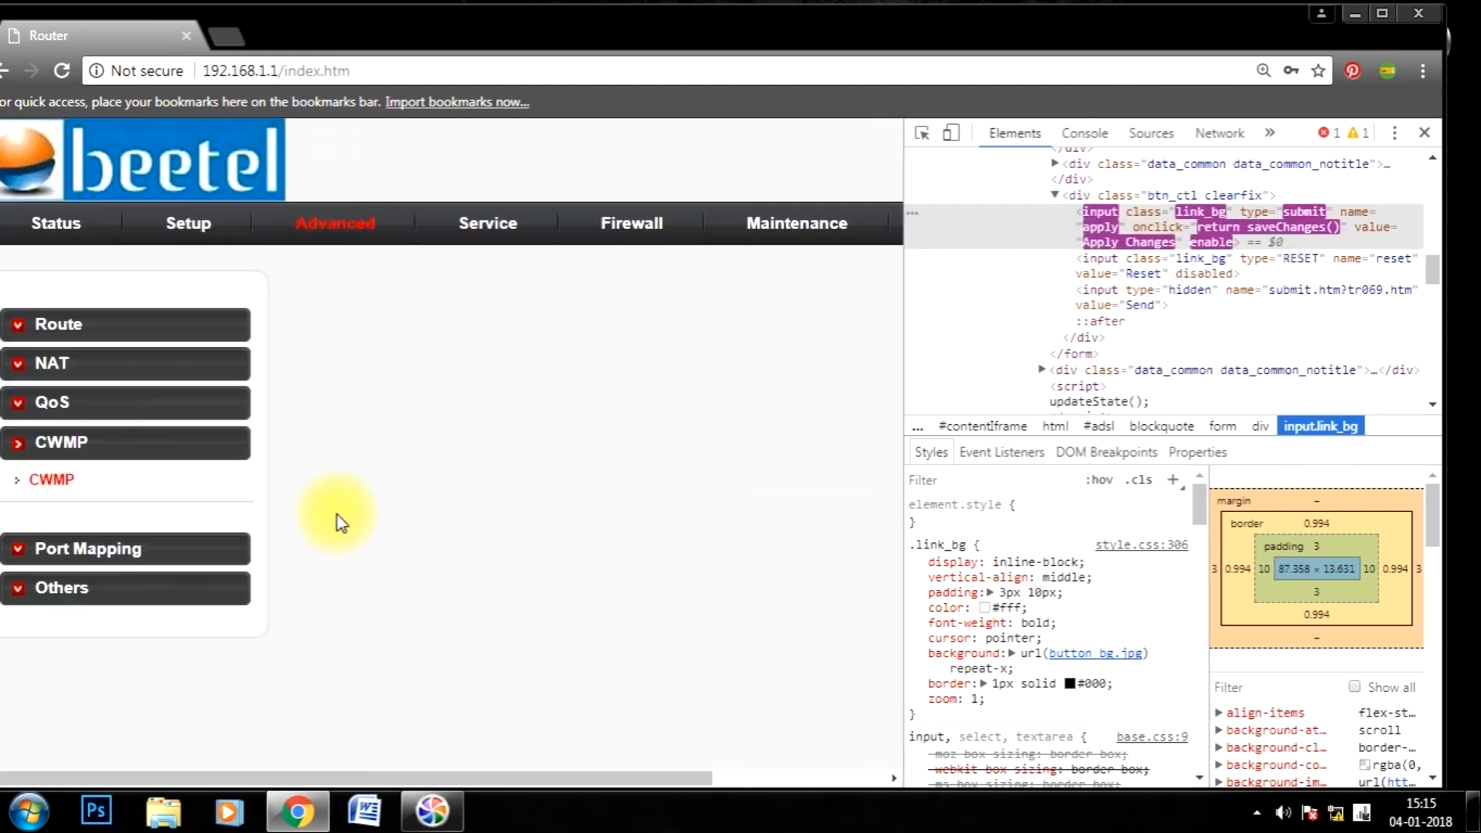